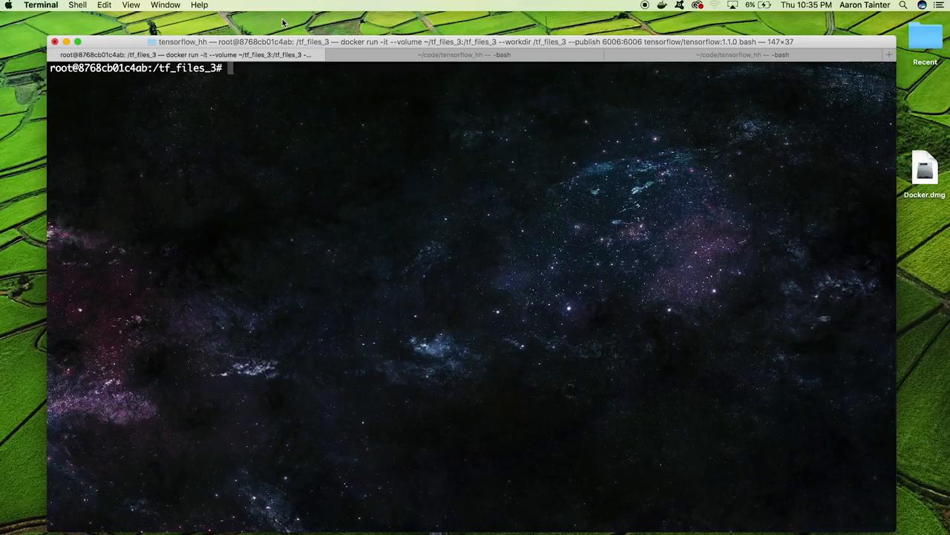
{"action": "mouse_move", "coordinate": [319, 319]}
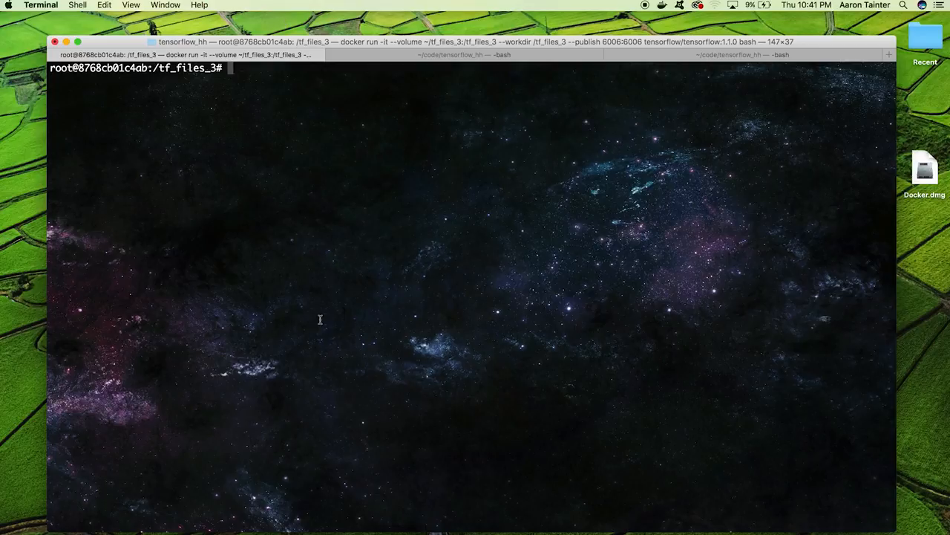
Search for FaceTime in system search, then dismiss it without launching.
{"action": "key", "text": "cmd+space"}
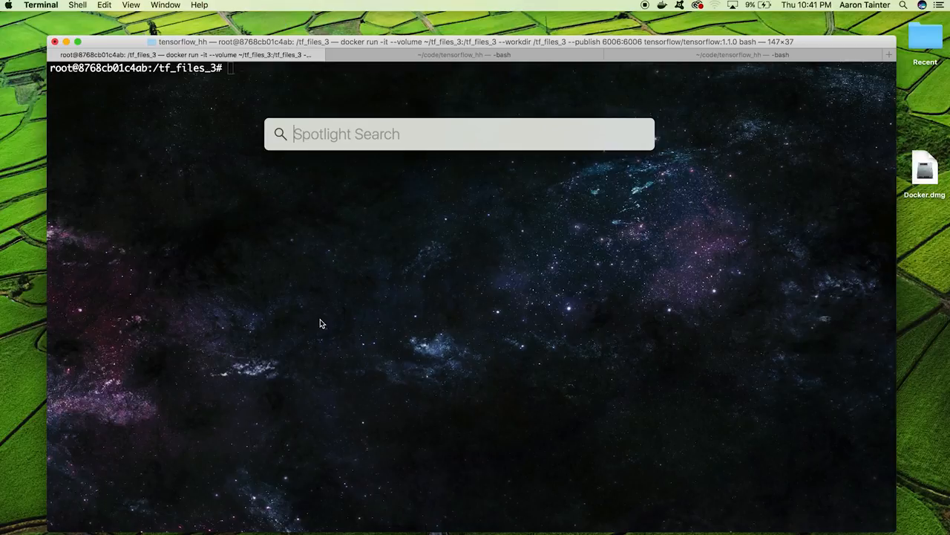
{"action": "type", "text": "faceTime"}
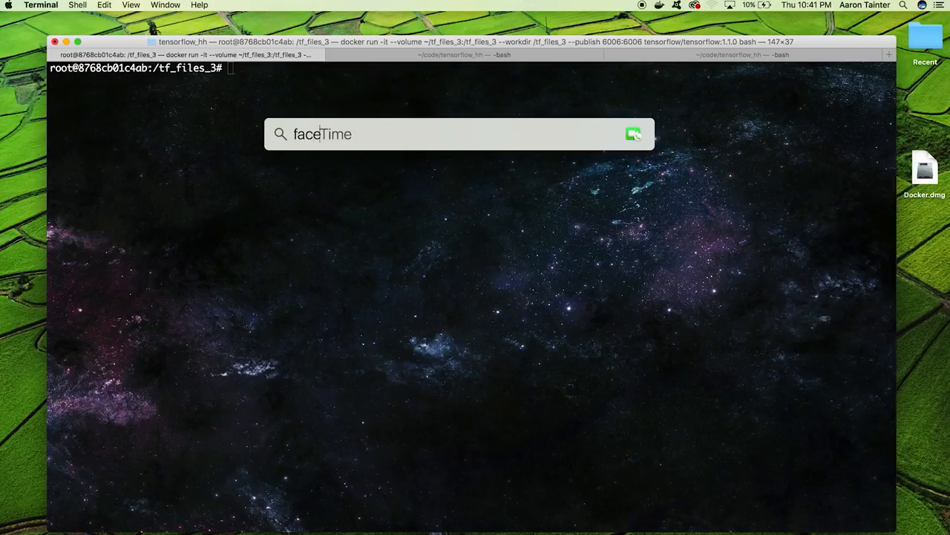
{"action": "key", "text": "Escape"}
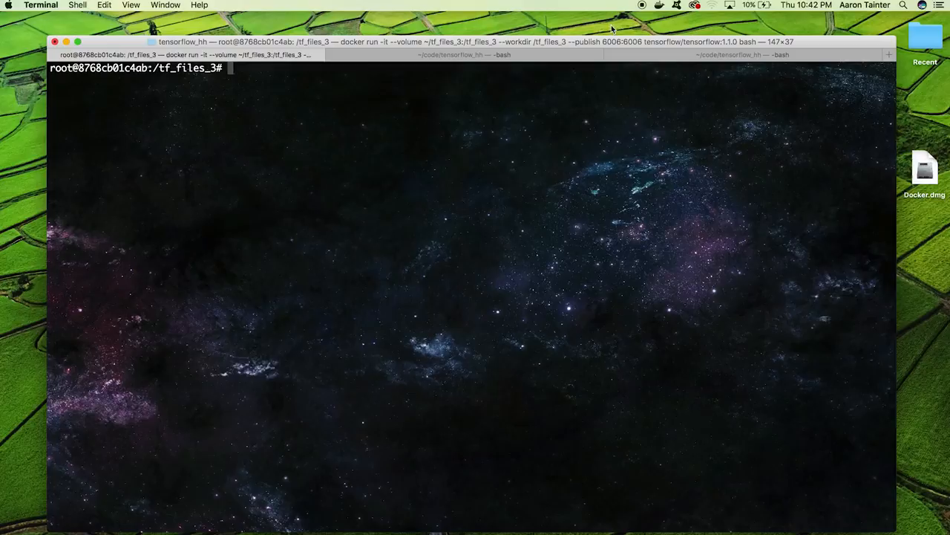
Classify aaron.jpg with python label_image.py, then list the directory with ls.
{"action": "type", "text": "python"}
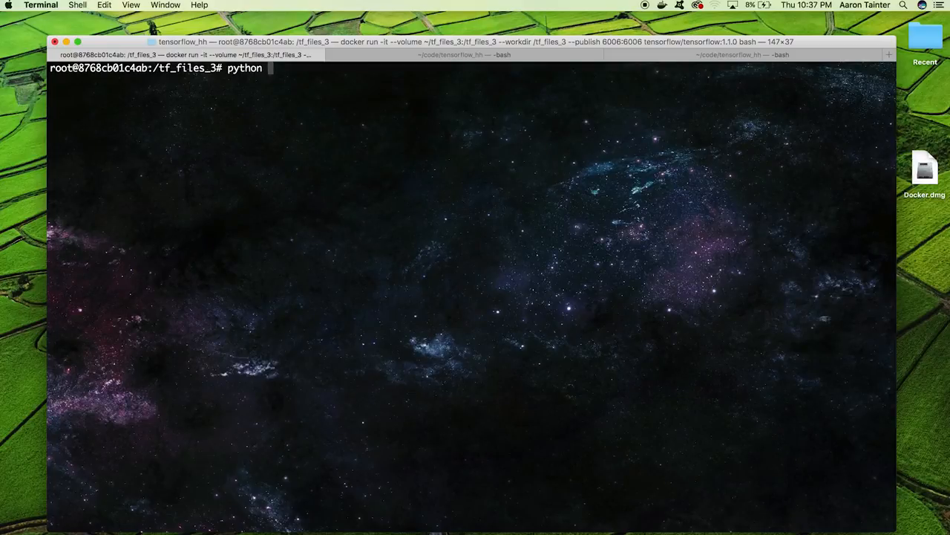
{"action": "type", "text": "label_image.py"}
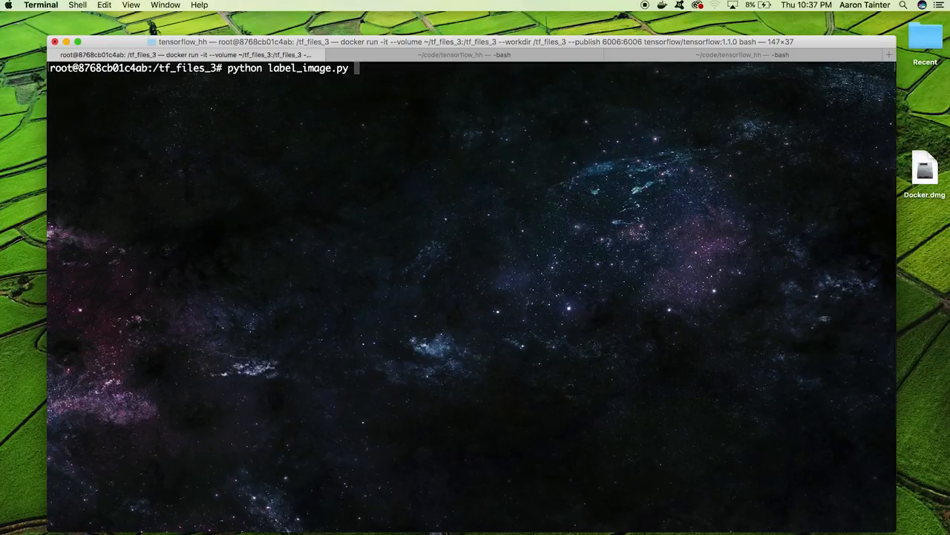
{"action": "type", "text": "aaron.jpg"}
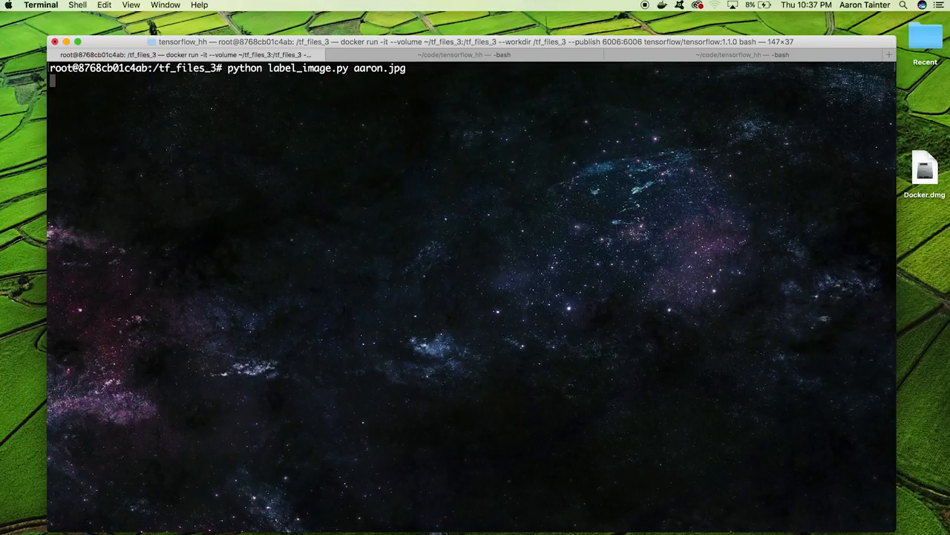
{"action": "key", "text": "Return"}
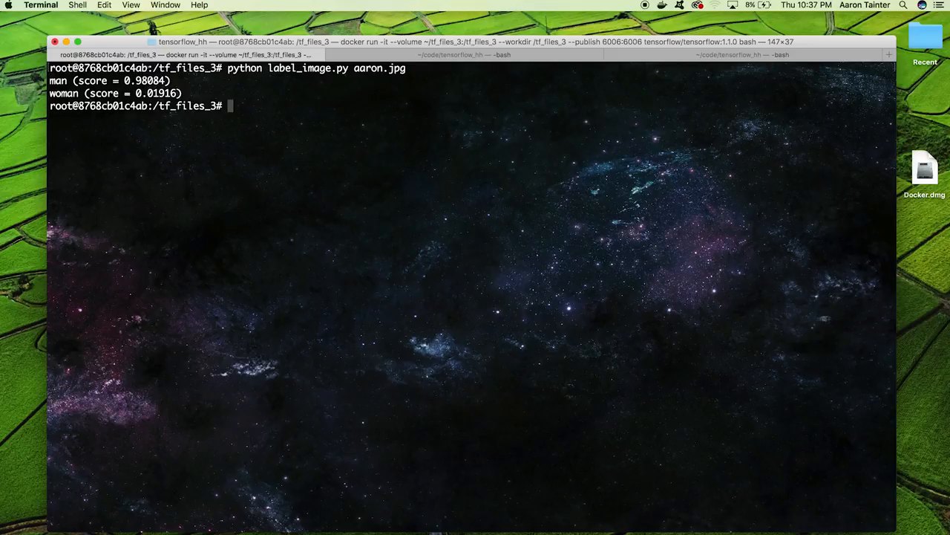
{"action": "type", "text": "ls"}
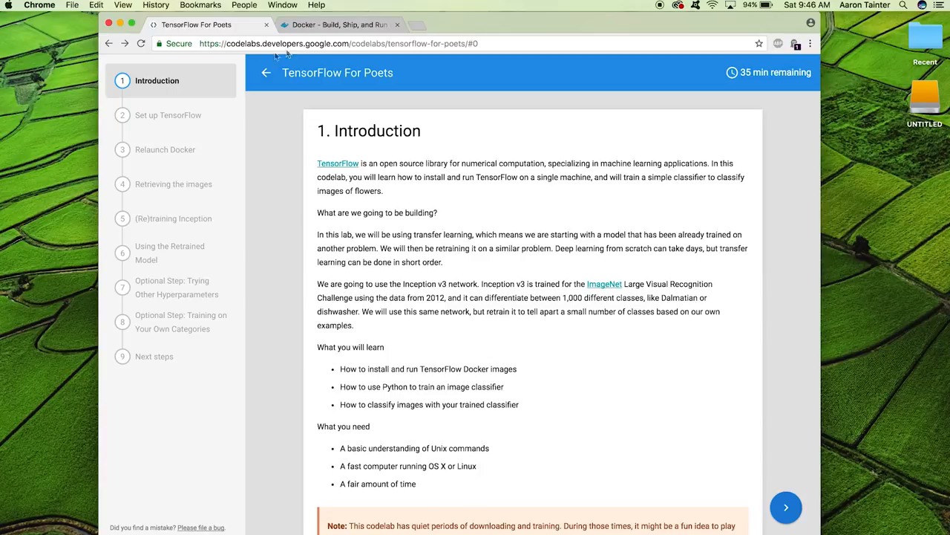
{"action": "mouse_move", "coordinate": [408, 89]}
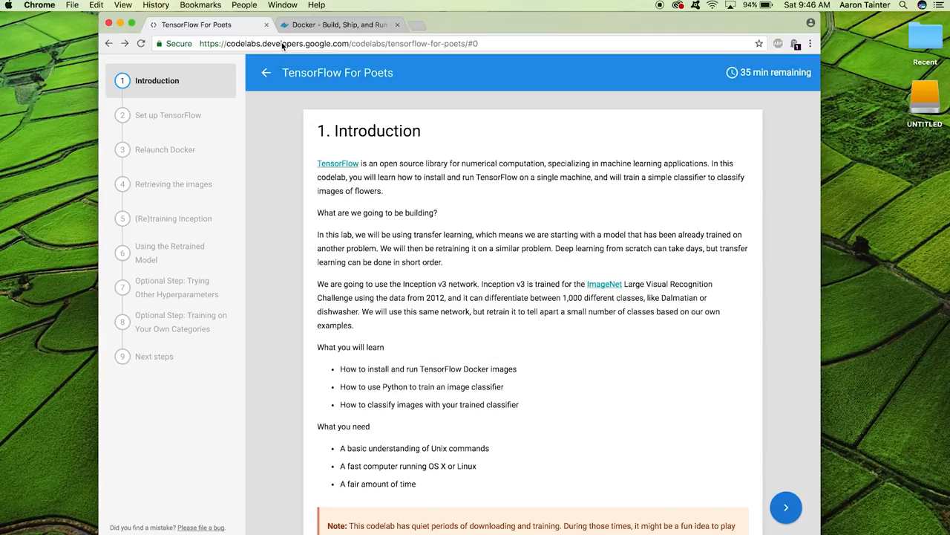
{"action": "mouse_move", "coordinate": [325, 296]}
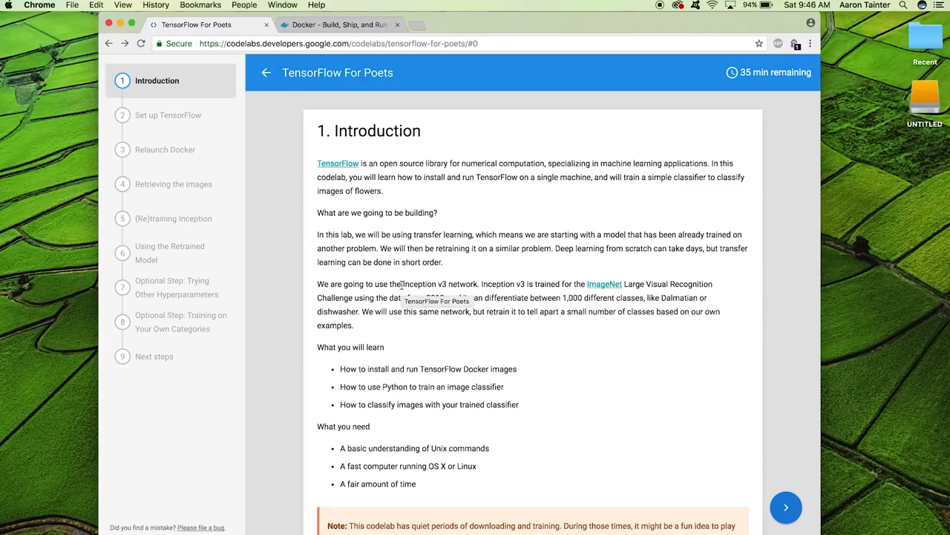
{"action": "double_click", "coordinate": [439, 284]}
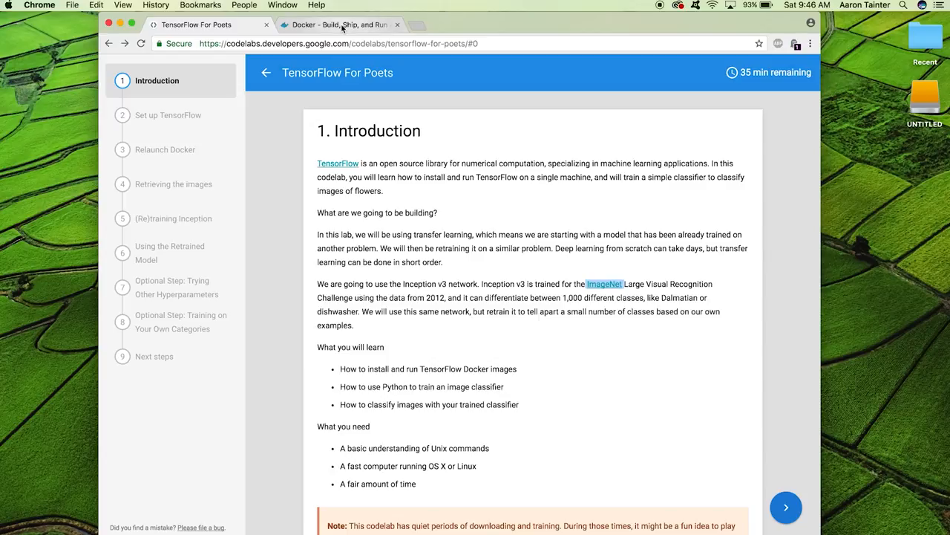
Switch to the Docker website and scroll through its homepage.
{"action": "left_click", "coordinate": [338, 25]}
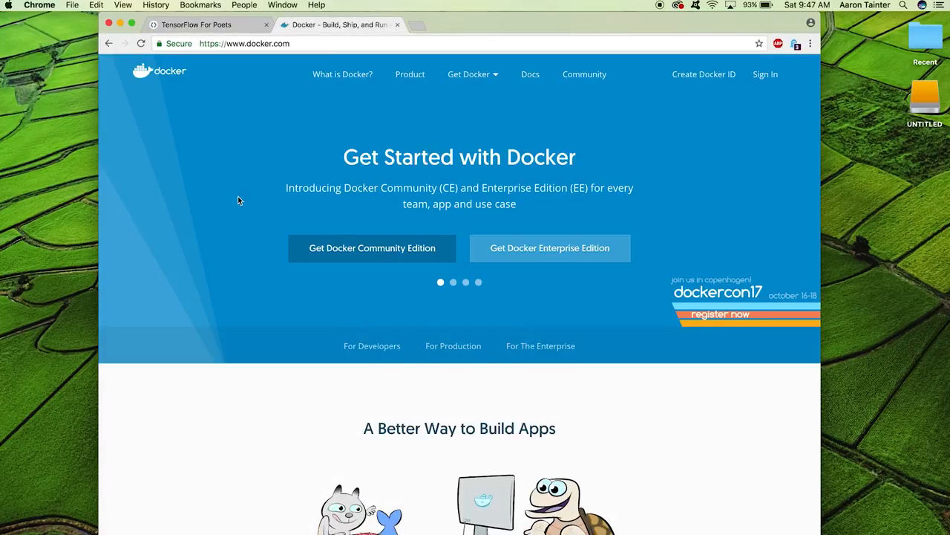
{"action": "scroll", "scroll_direction": "down", "scroll_amount": 3}
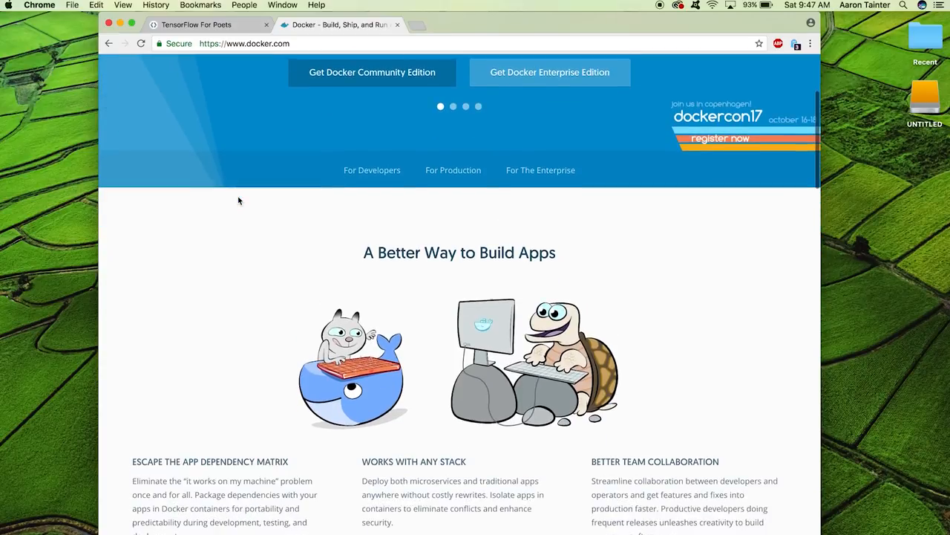
{"action": "scroll", "scroll_direction": "down", "scroll_amount": 3}
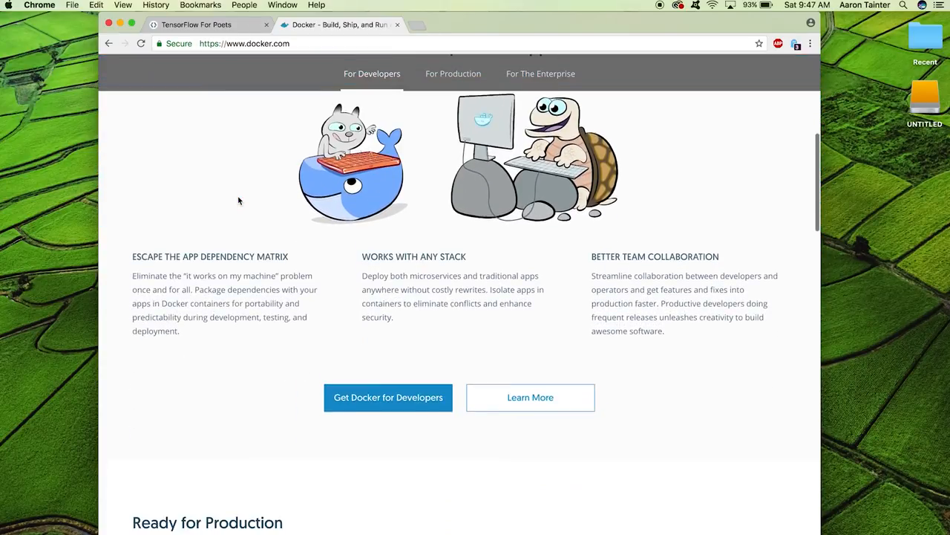
{"action": "scroll", "scroll_direction": "down", "scroll_amount": 3}
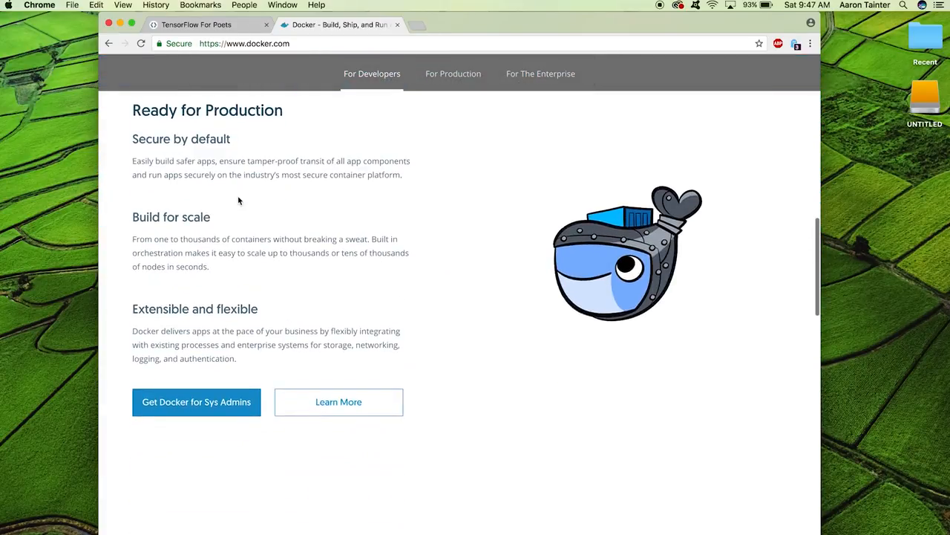
{"action": "scroll", "scroll_direction": "down", "scroll_amount": 3}
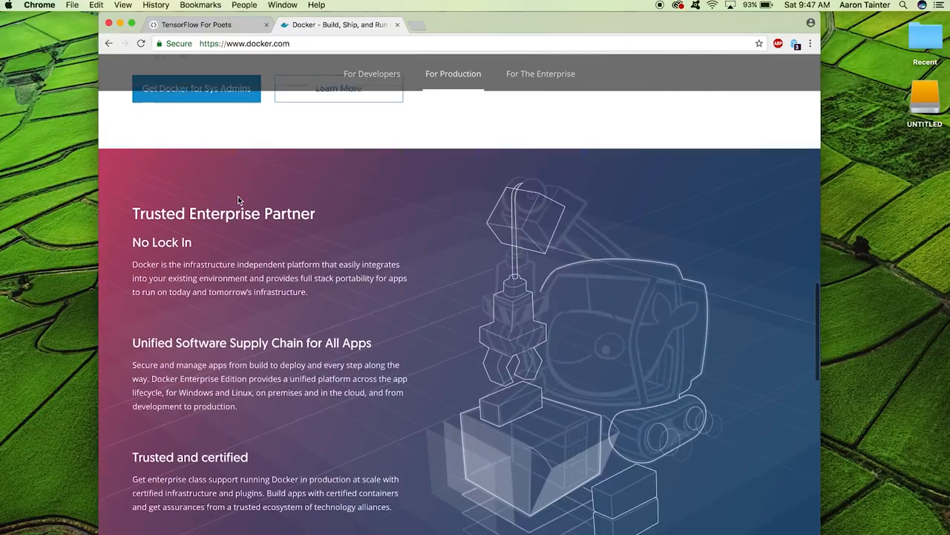
{"action": "scroll", "scroll_direction": "up", "scroll_amount": 3}
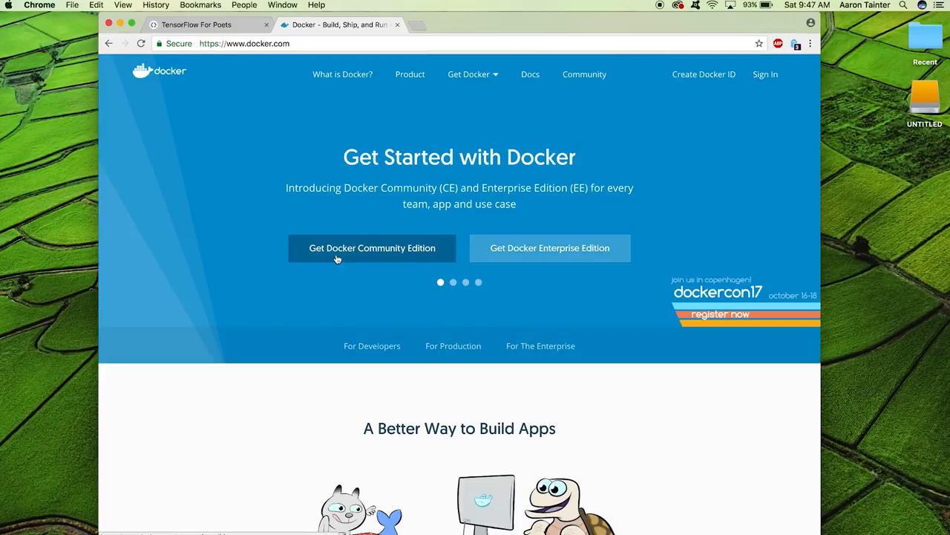
Open the Get Docker Community Edition page.
{"action": "left_click", "coordinate": [372, 248]}
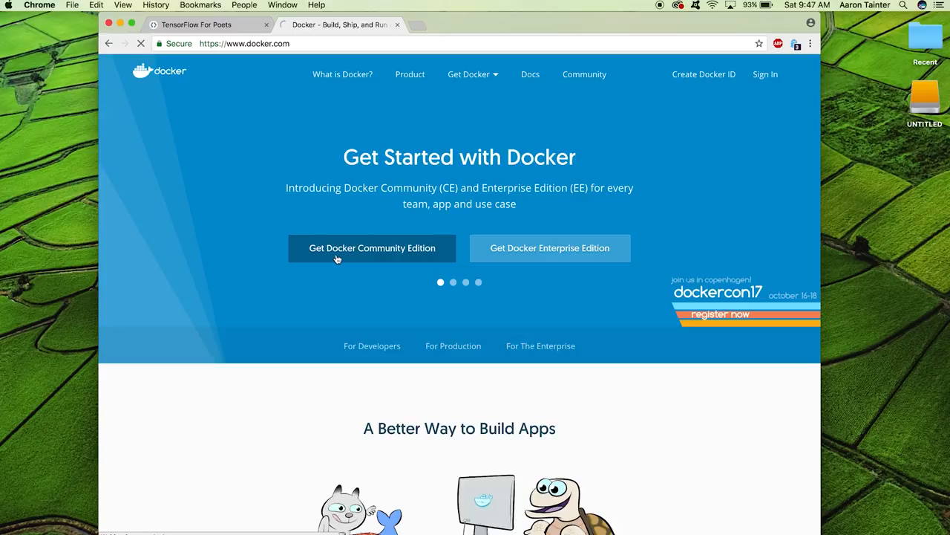
{"action": "left_click", "coordinate": [372, 248]}
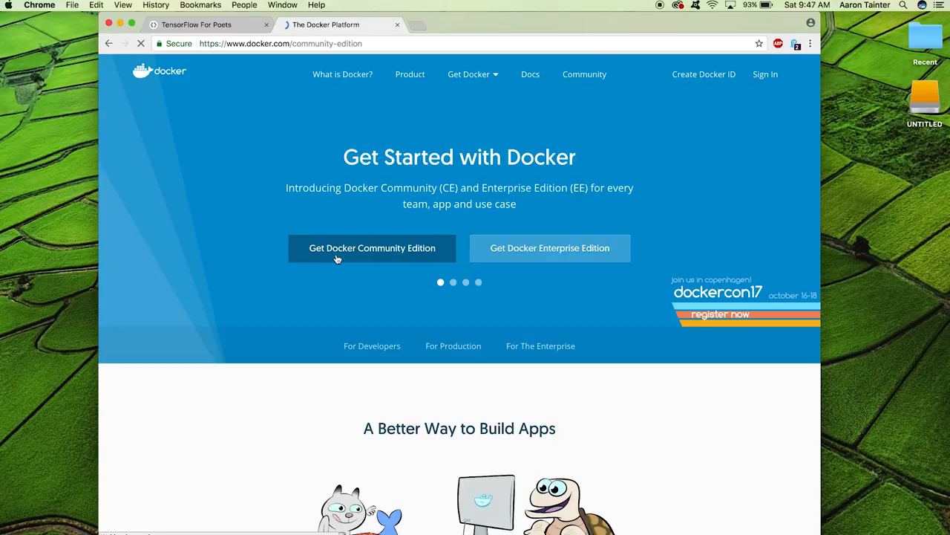
{"action": "left_click", "coordinate": [372, 248]}
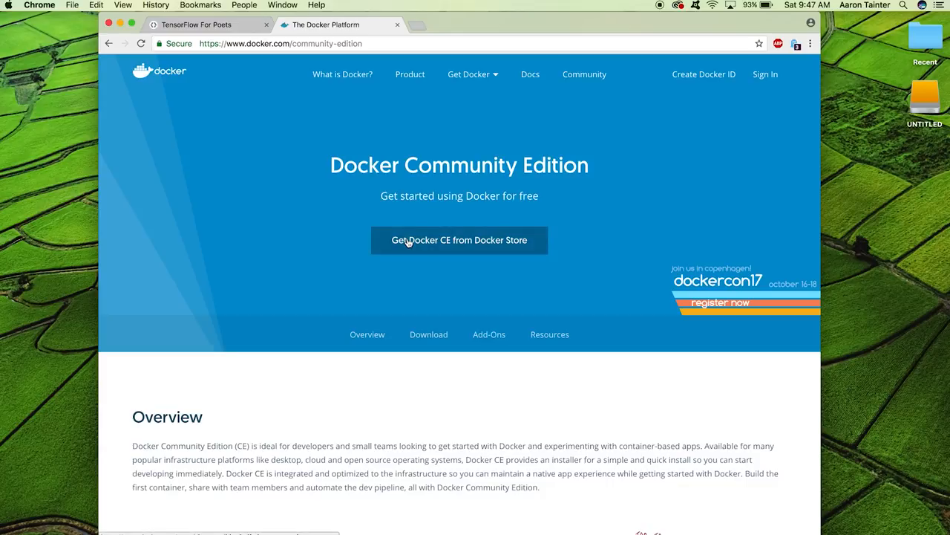
Get Docker CE from the Docker Store and open the Docker Community Edition for Mac listing.
{"action": "left_click", "coordinate": [459, 240]}
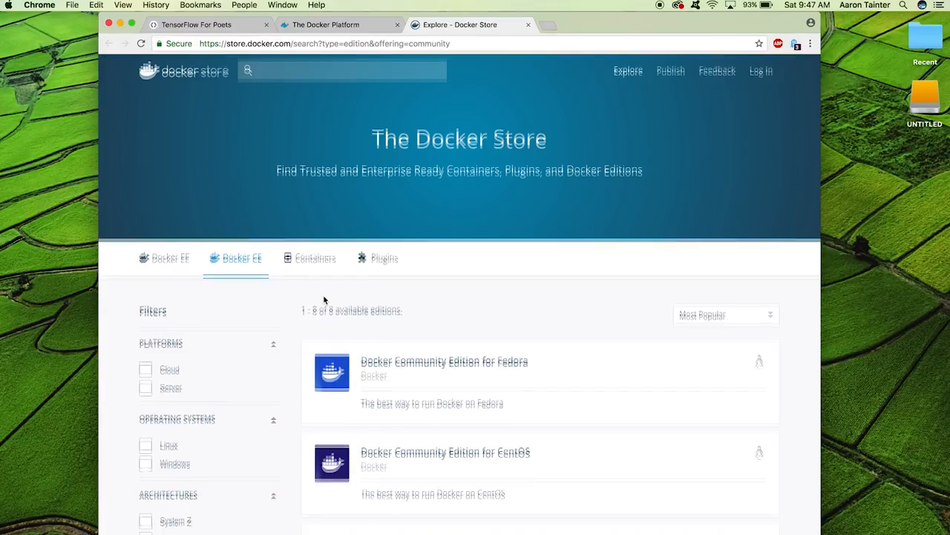
{"action": "scroll", "scroll_direction": "down", "scroll_amount": 3}
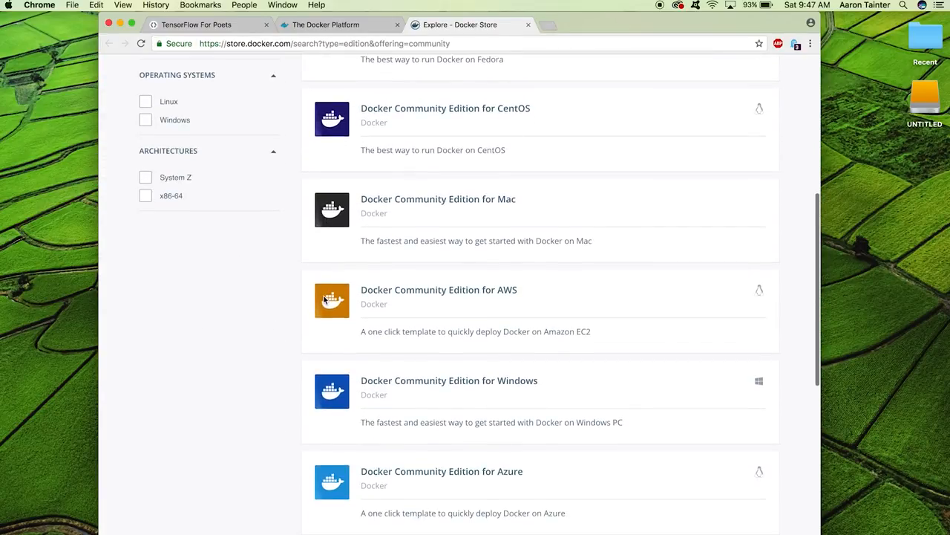
{"action": "scroll", "scroll_direction": "up", "scroll_amount": 3}
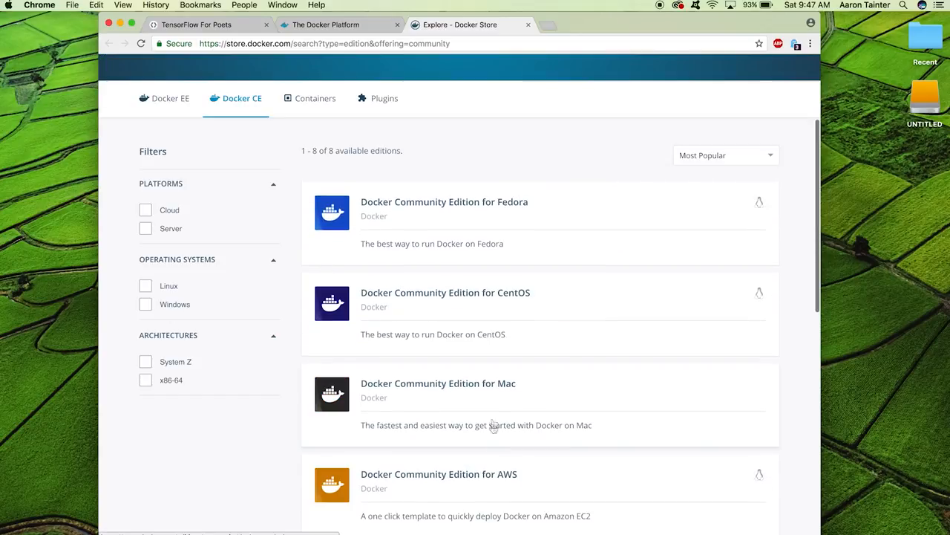
{"action": "mouse_move", "coordinate": [515, 399]}
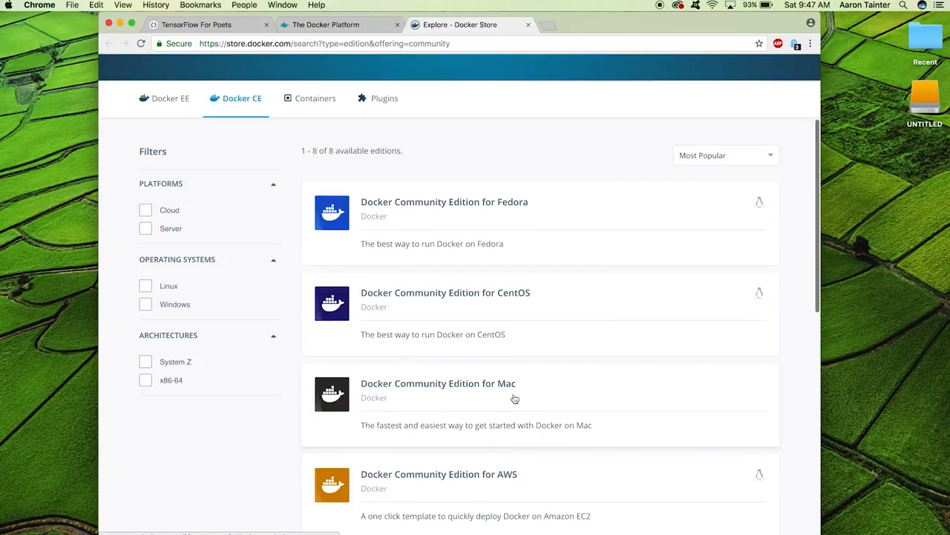
{"action": "left_click", "coordinate": [438, 383]}
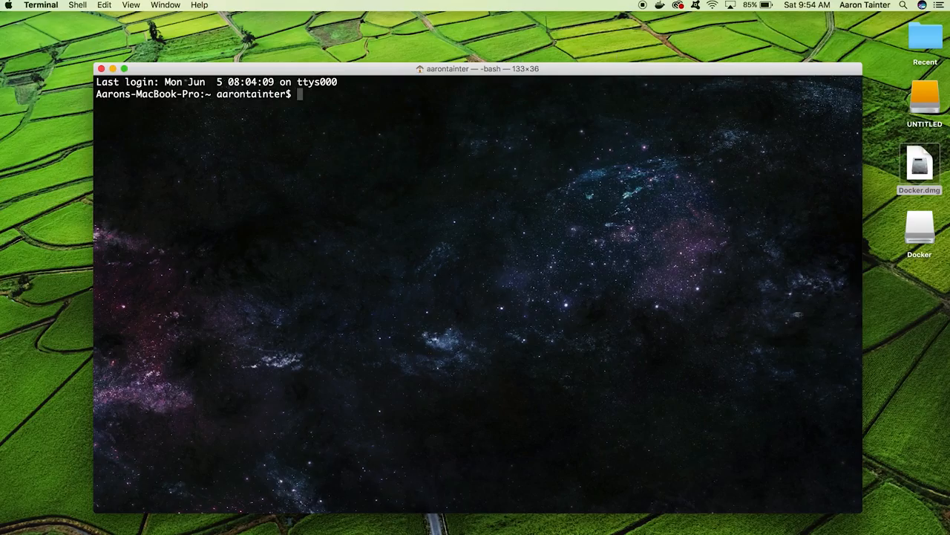
Run docker run hello-world to verify the installation, then clear the screen.
{"action": "type", "text": "docker run"}
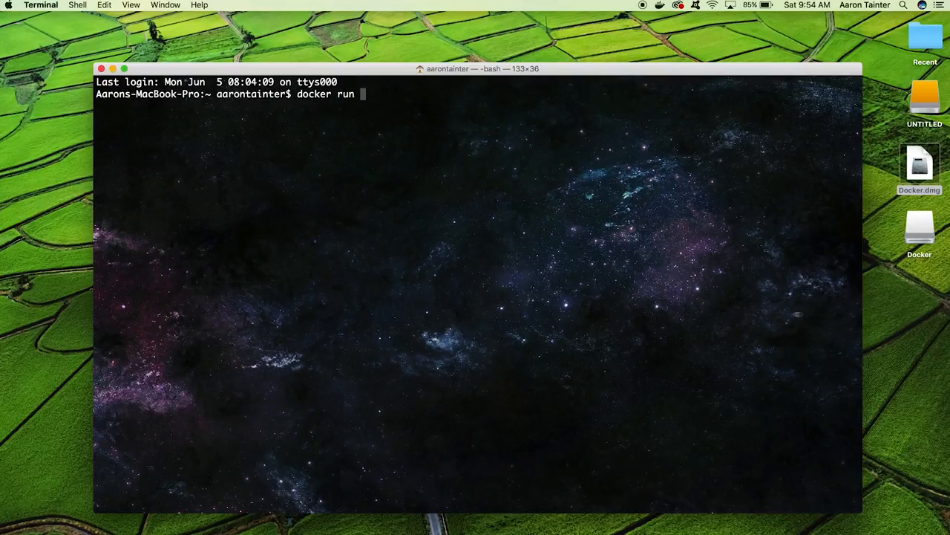
{"action": "type", "text": "hello-world"}
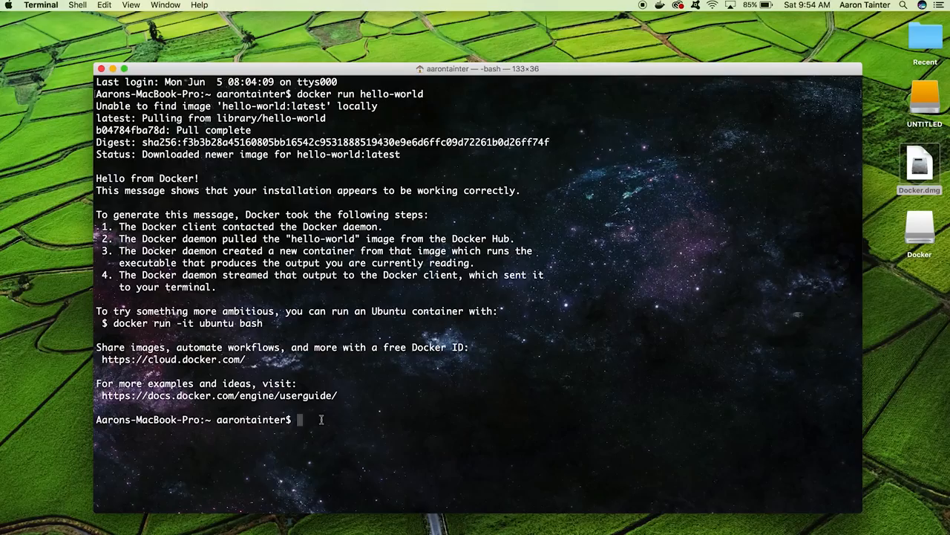
{"action": "type", "text": "clear"}
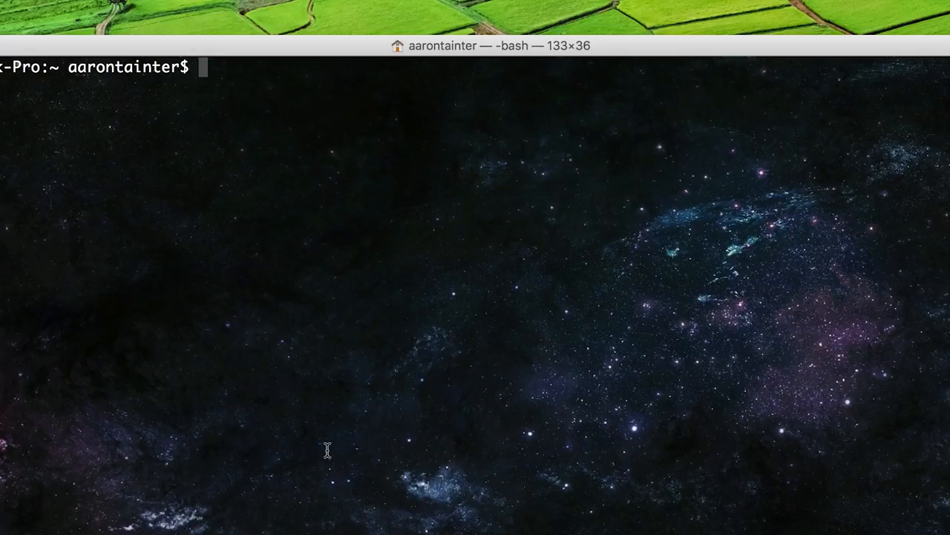
Start bash in a tensorflow/tensorflow:1.1.0 container, launch python to check it, then exit.
{"action": "type", "text": "docker run -it"}
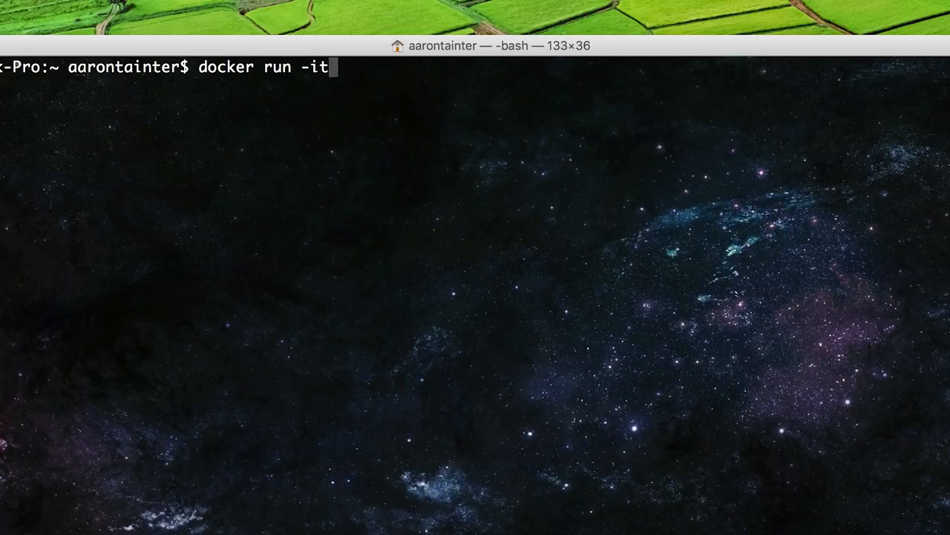
{"action": "type", "text": "tensorflow/"}
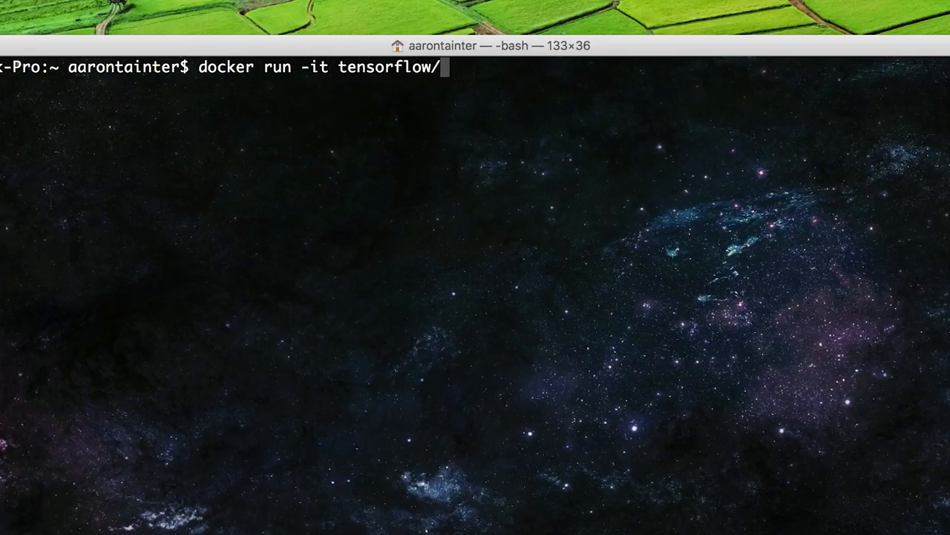
{"action": "type", "text": "tensorflow:1"}
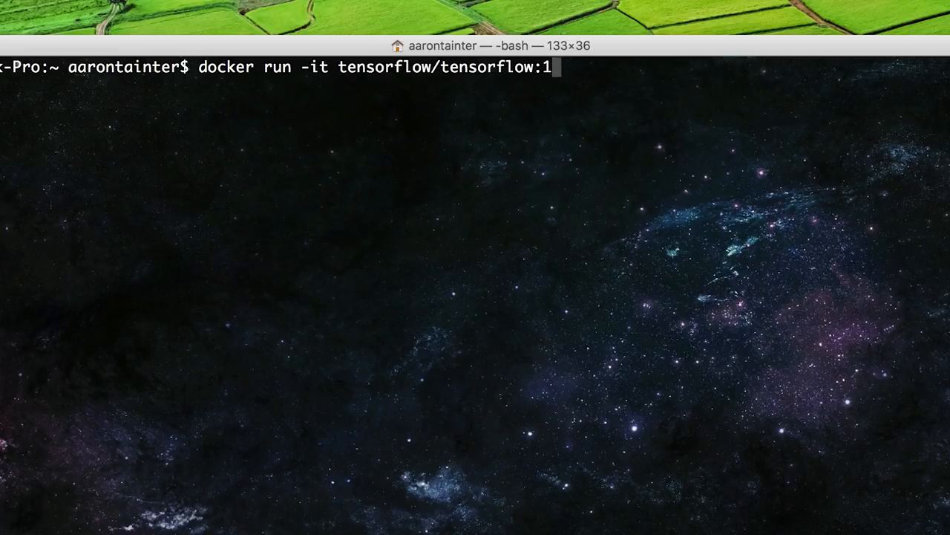
{"action": "type", "text": ".1.0 bash"}
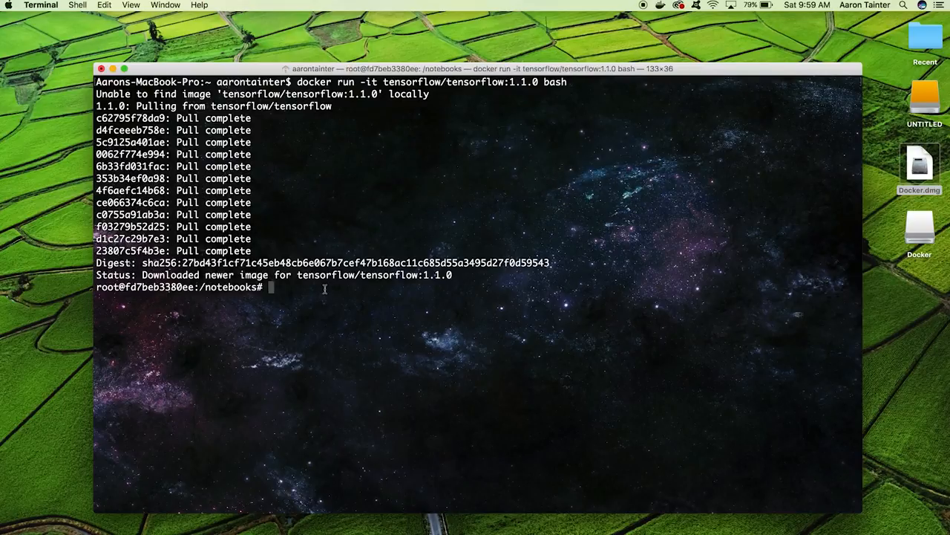
{"action": "type", "text": "python"}
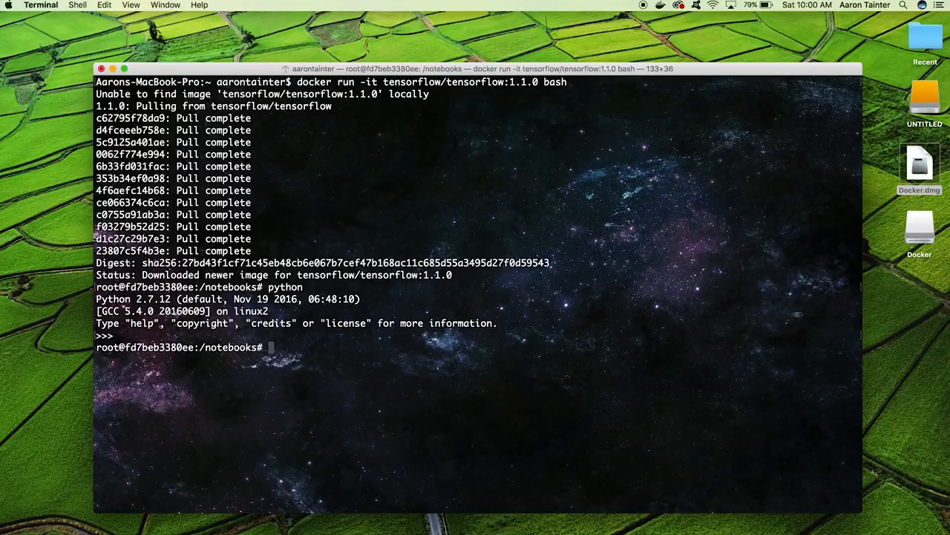
{"action": "type", "text": "exit"}
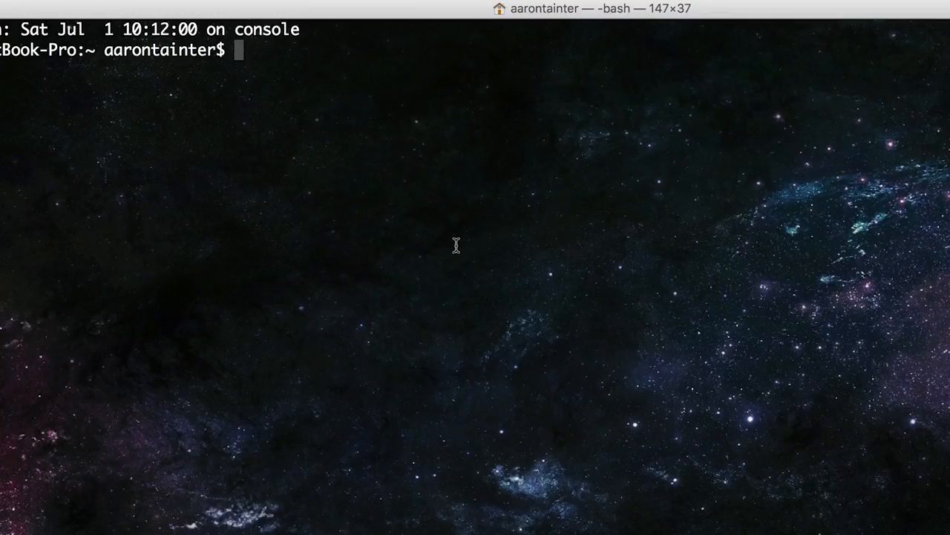
Create the tf_files folder inside tensorflow_hh with mkdir.
{"action": "type", "text": "m"}
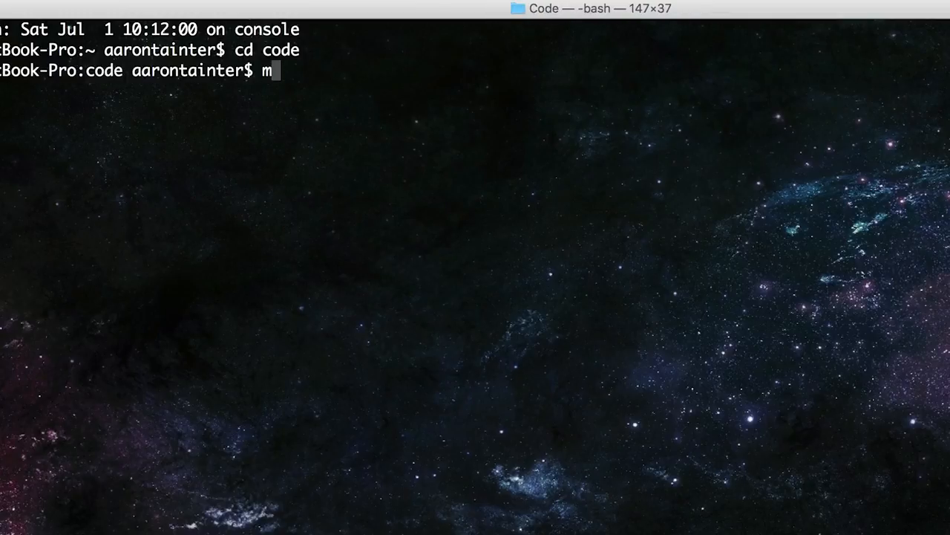
{"action": "type", "text": "kdir tensorfl"}
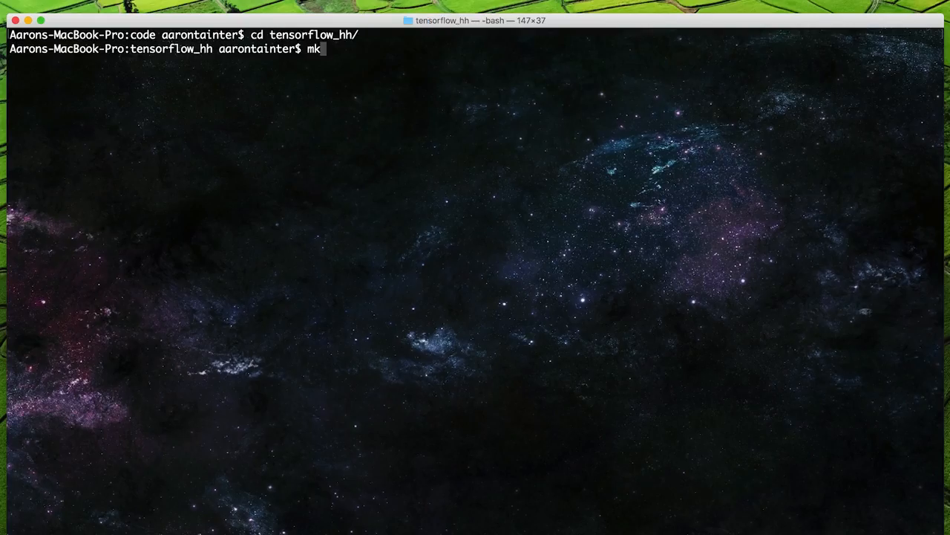
{"action": "type", "text": "dir tf_files"}
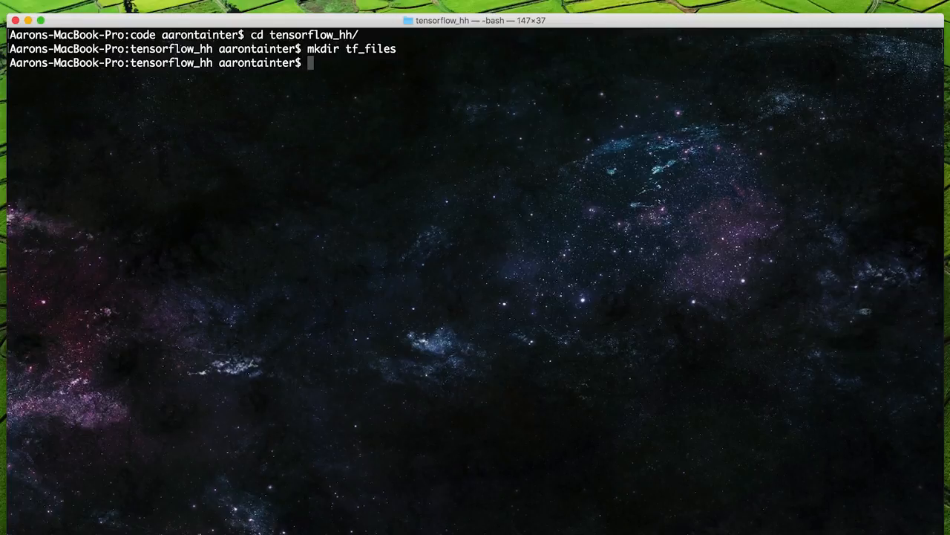
Run a TensorFlow 1.1.0 container mounting ${HOME}/tf_files, workdir /tf_files, publishing port 6006.
{"action": "type", "text": "docker run -it"}
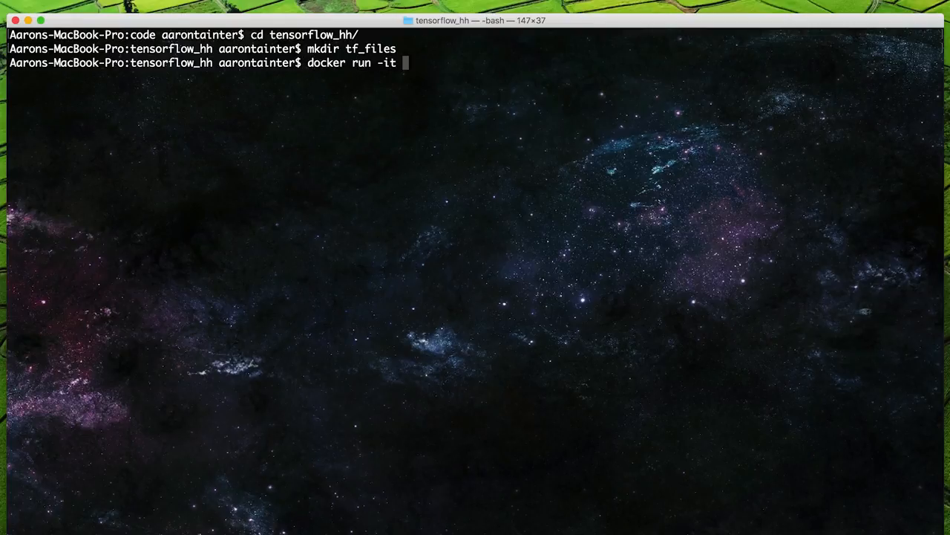
{"action": "type", "text": "--volume"}
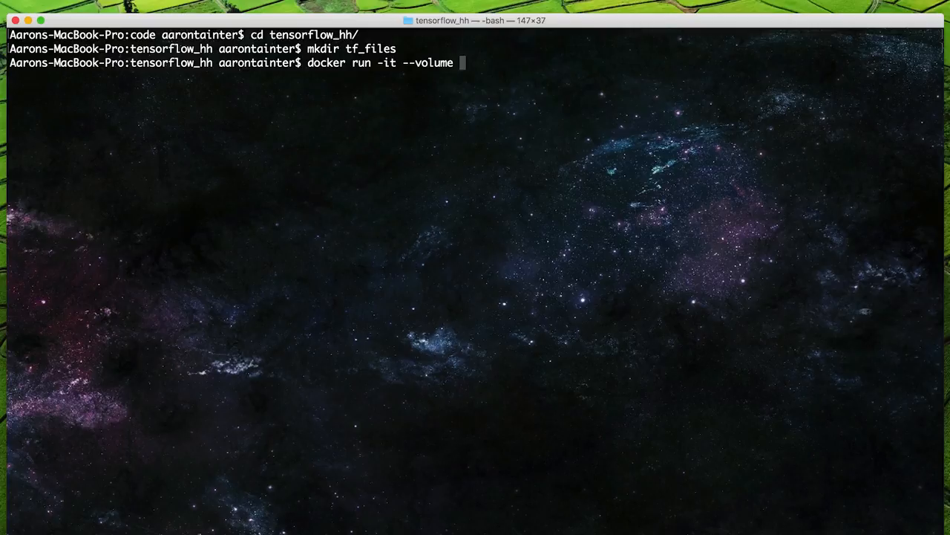
{"action": "type", "text": "${HO"}
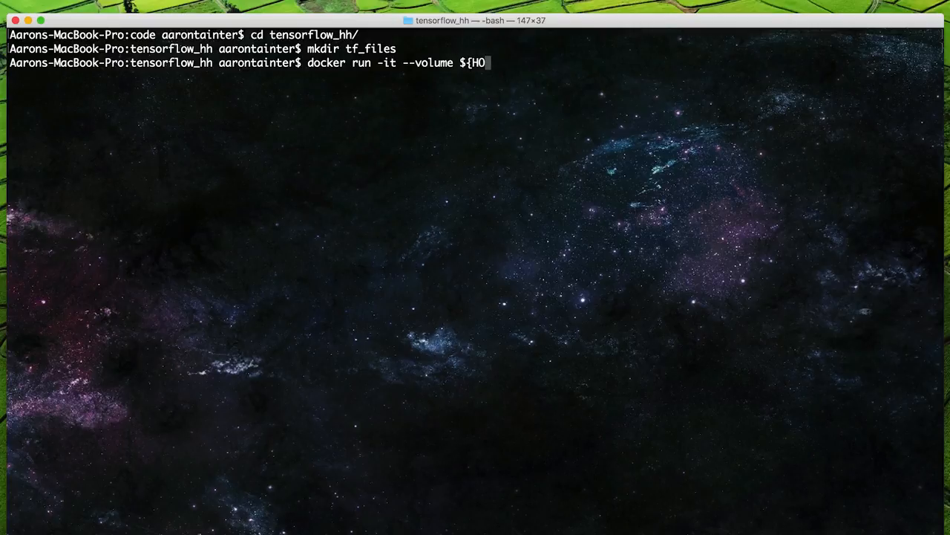
{"action": "type", "text": "ME}/"}
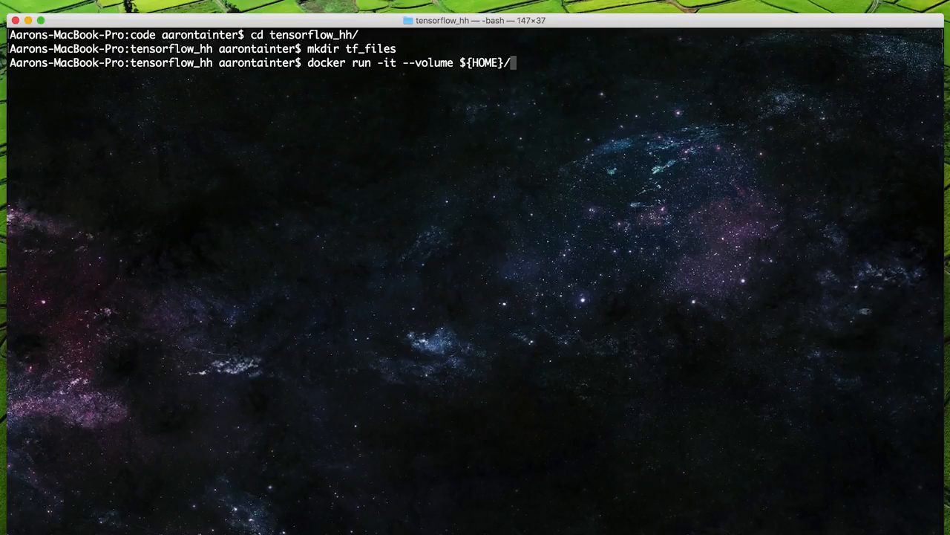
{"action": "type", "text": "tf_files"}
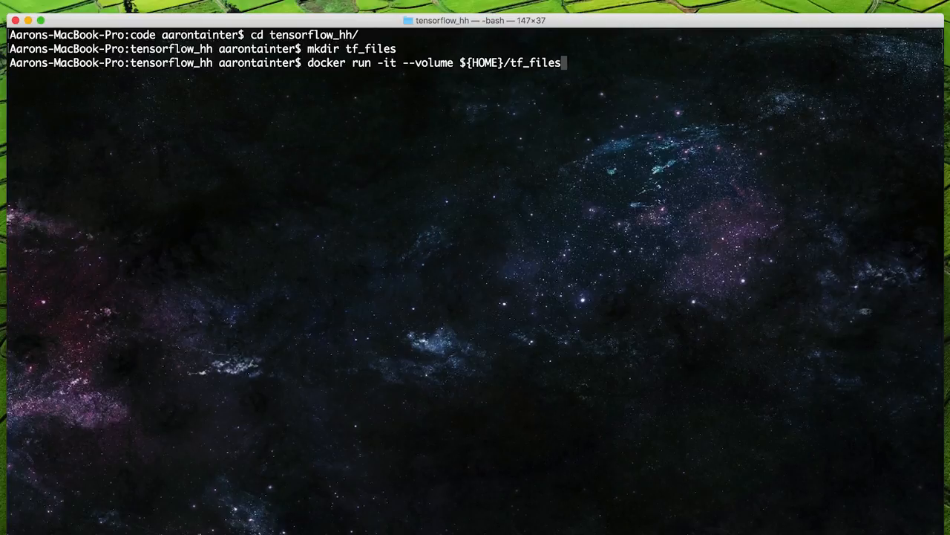
{"action": "type", "text": ":/tf_files"}
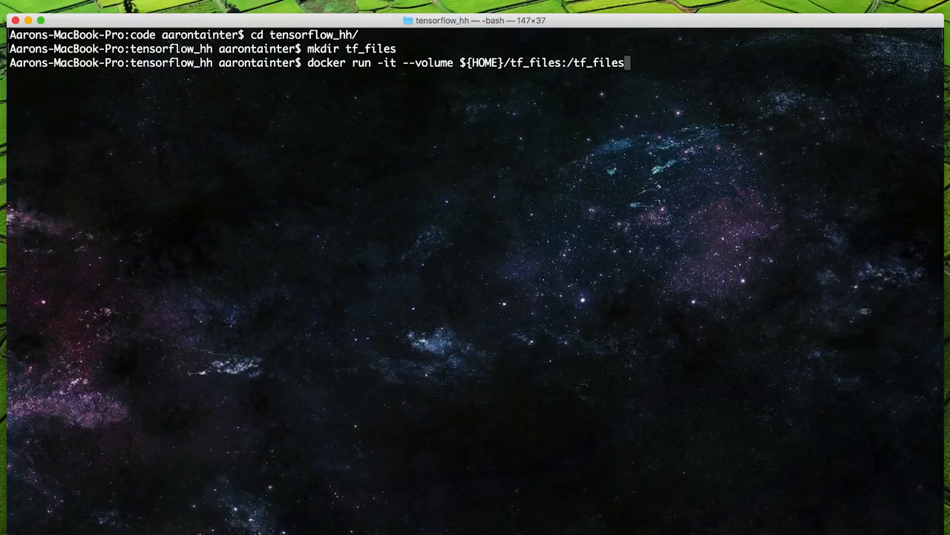
{"action": "type", "text": "--work"}
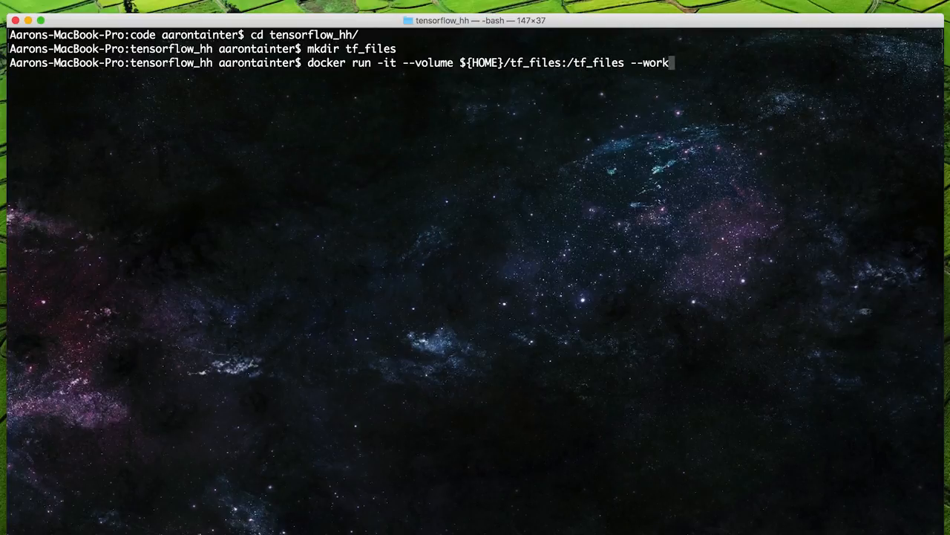
{"action": "type", "text": "dir /tf_files --pu"}
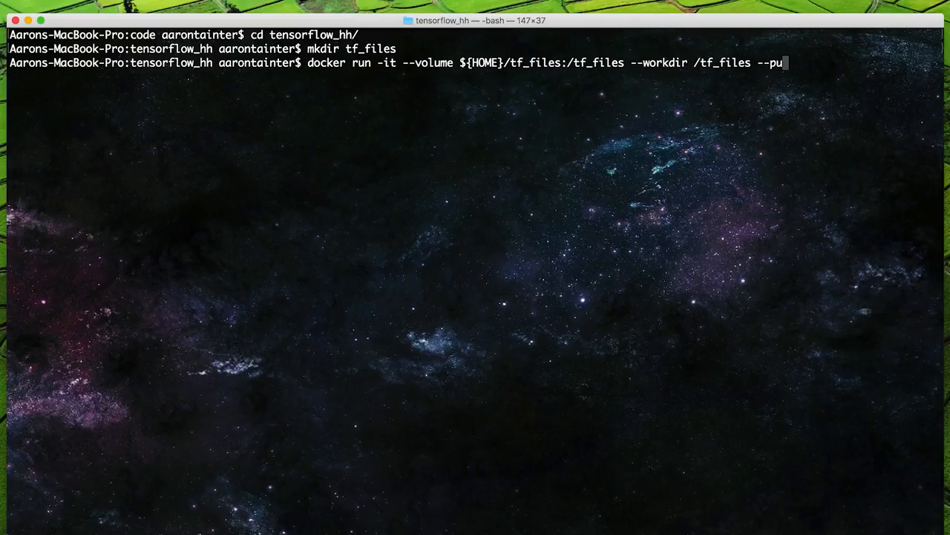
{"action": "type", "text": "blish 6006:6006 tensorflow/tensorflow:1.1.0 bash"}
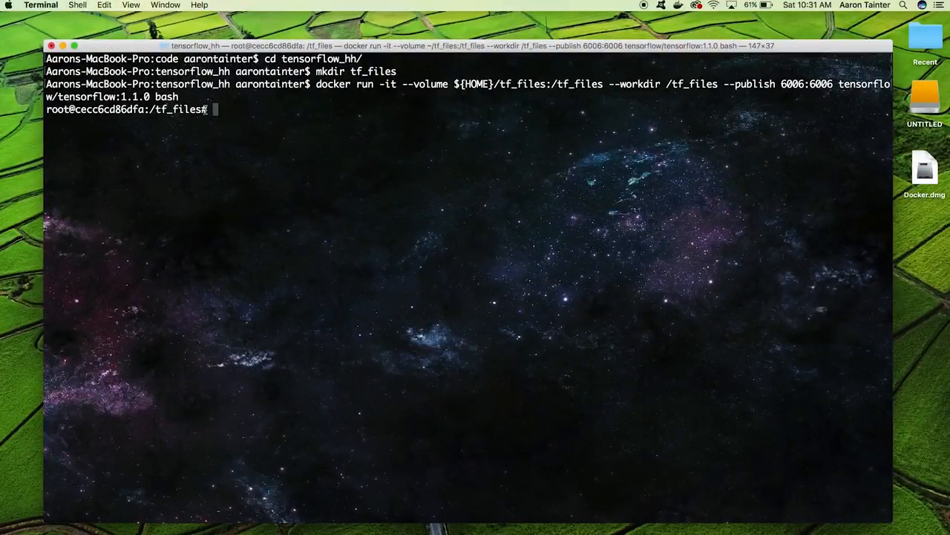
Download flower_photos.tgz with curl, extract it with tar xzf, and list flower_photos/.
{"action": "type", "text": "curl -O http://download.tensorflow.org/example_images/flower_photos.tgz"}
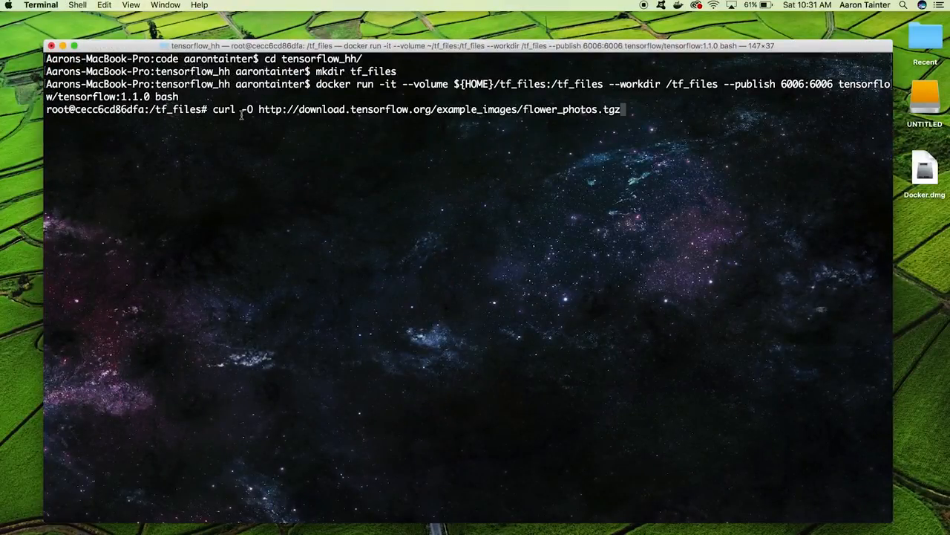
{"action": "key", "text": "Return"}
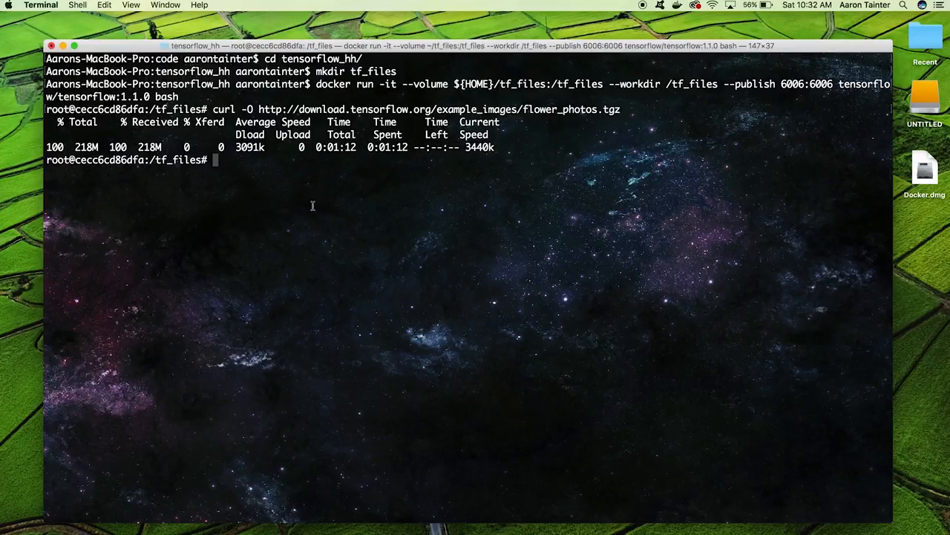
{"action": "type", "text": "tar xz"}
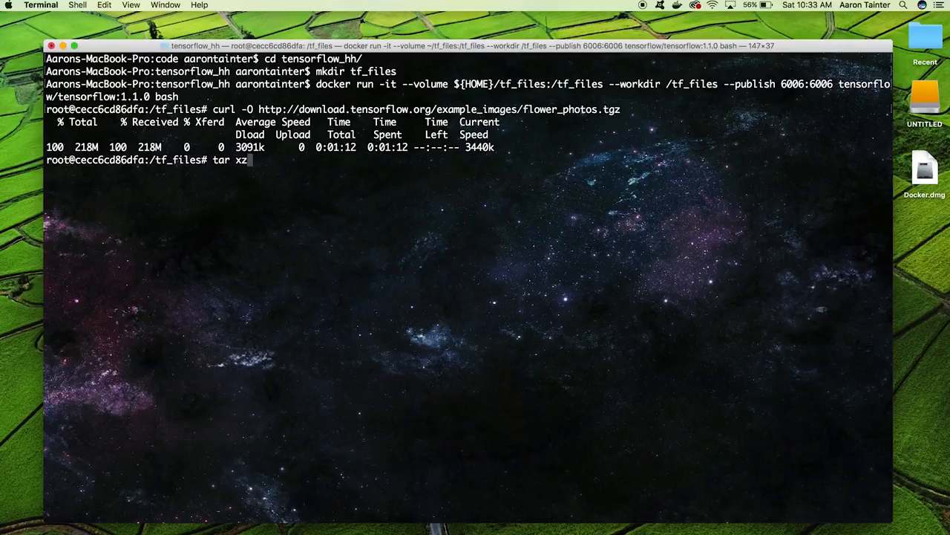
{"action": "type", "text": "f flower_photos.tgz"}
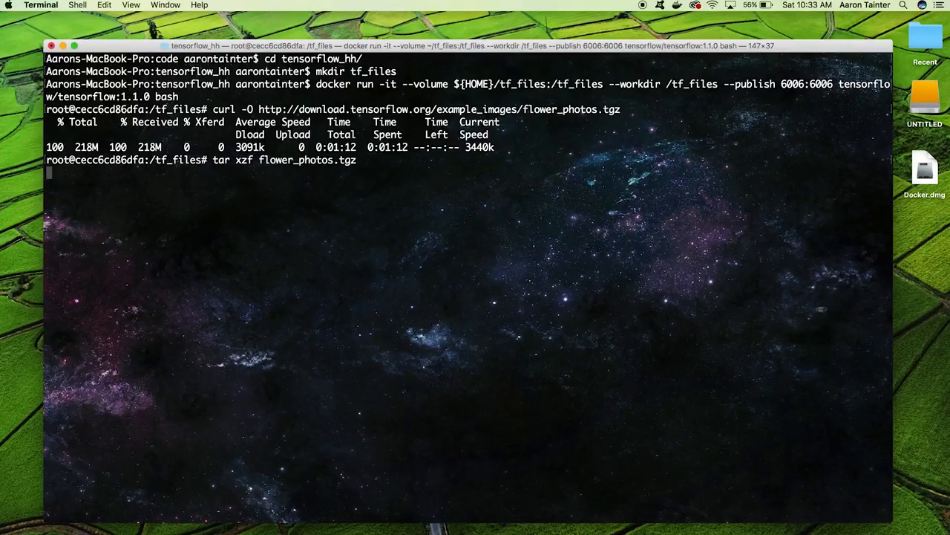
{"action": "type", "text": "ls flower_photos/"}
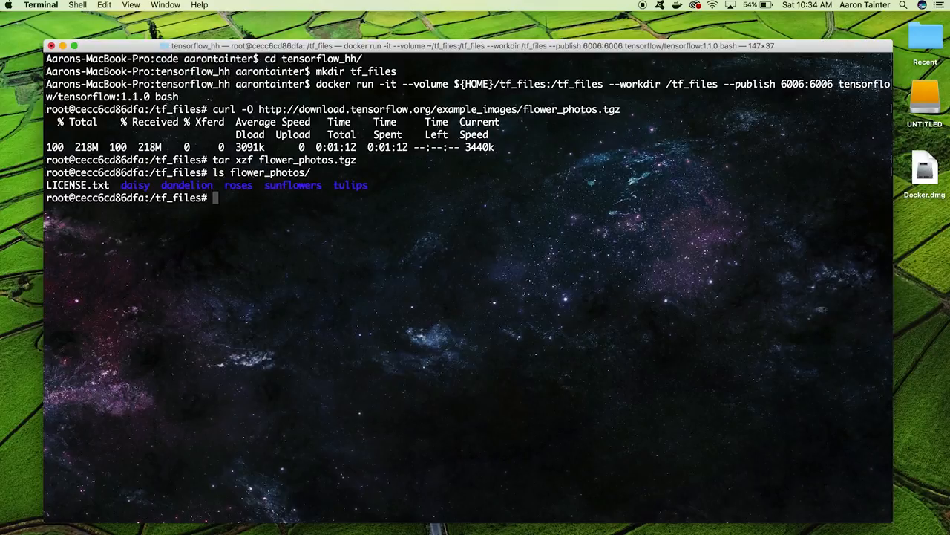
{"action": "type", "text": "ls flower_photos/daisy/"}
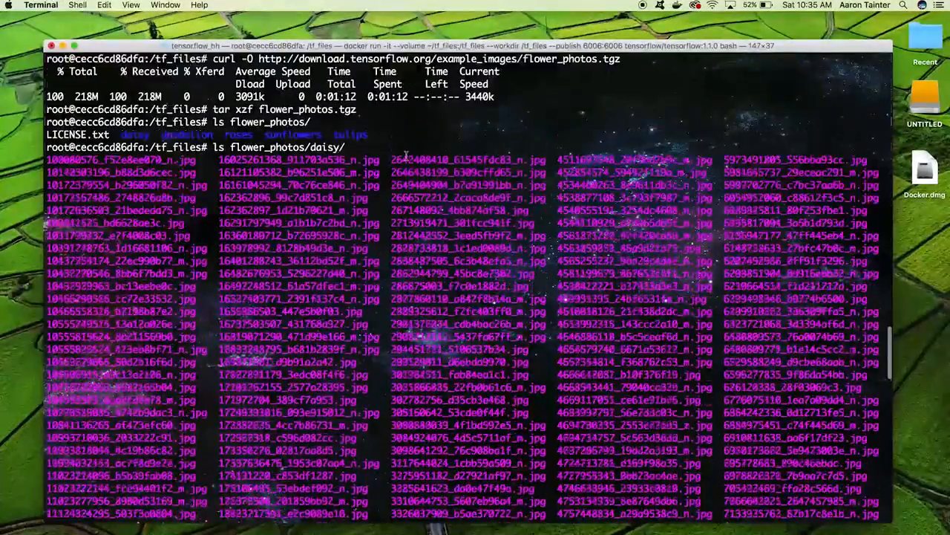
Scroll the codelab's Retraining Inception step and select part of its instructions.
{"action": "scroll", "scroll_direction": "down", "scroll_amount": 3}
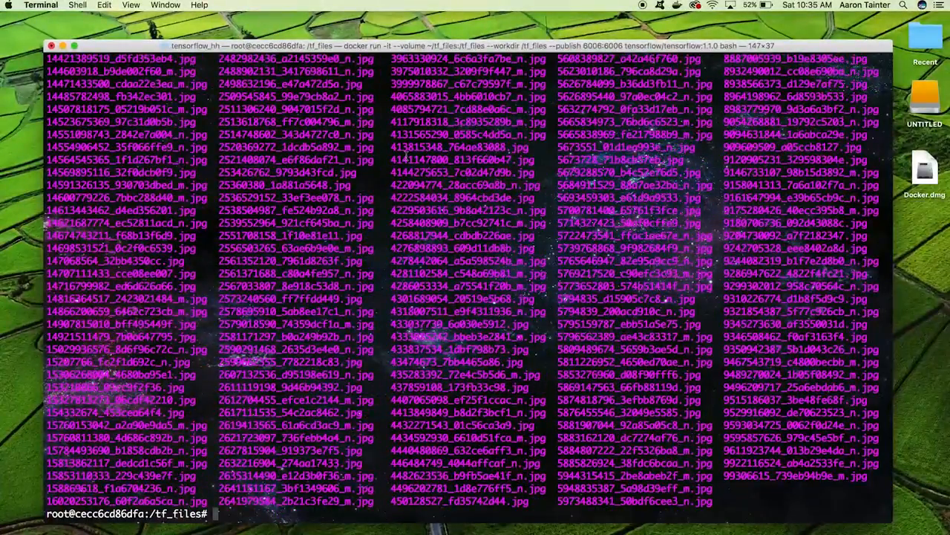
{"action": "type", "text": "c"}
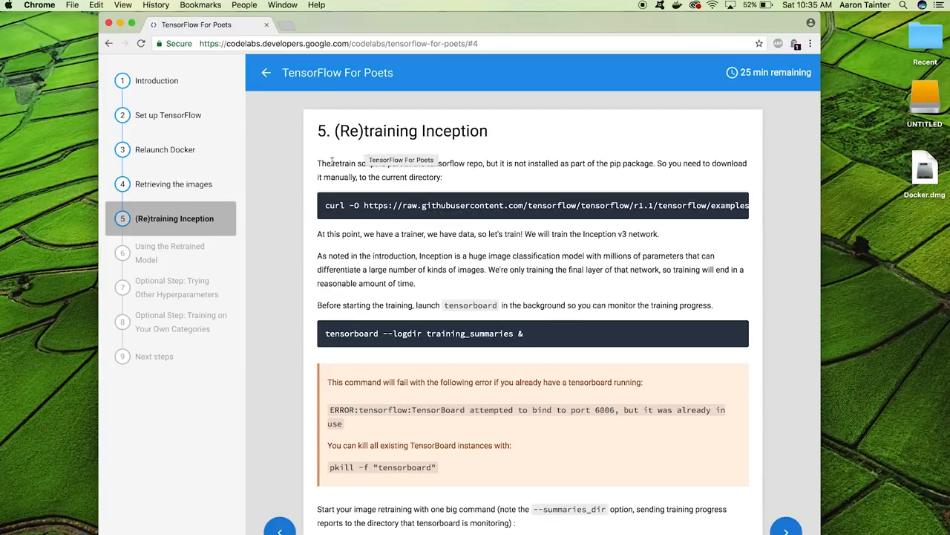
{"action": "double_click", "coordinate": [349, 162]}
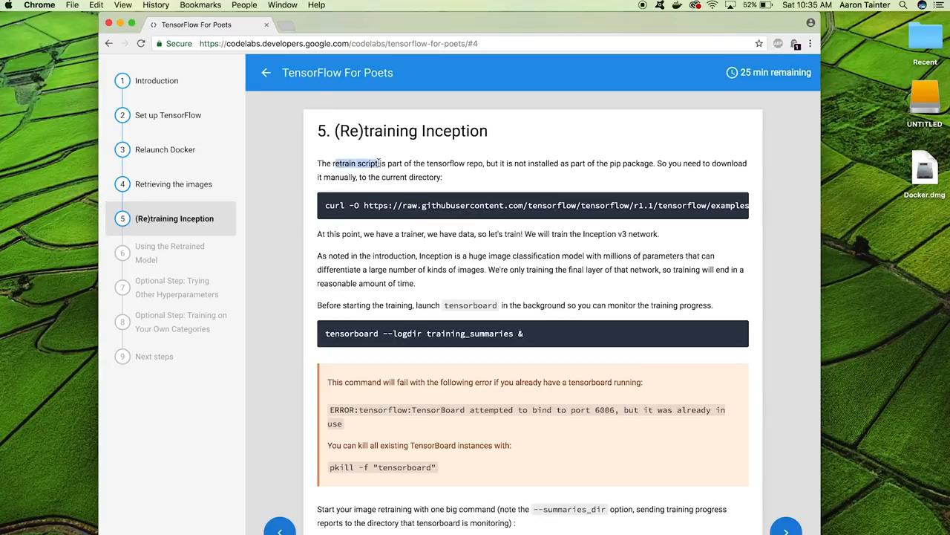
{"action": "key", "text": "cmd+a"}
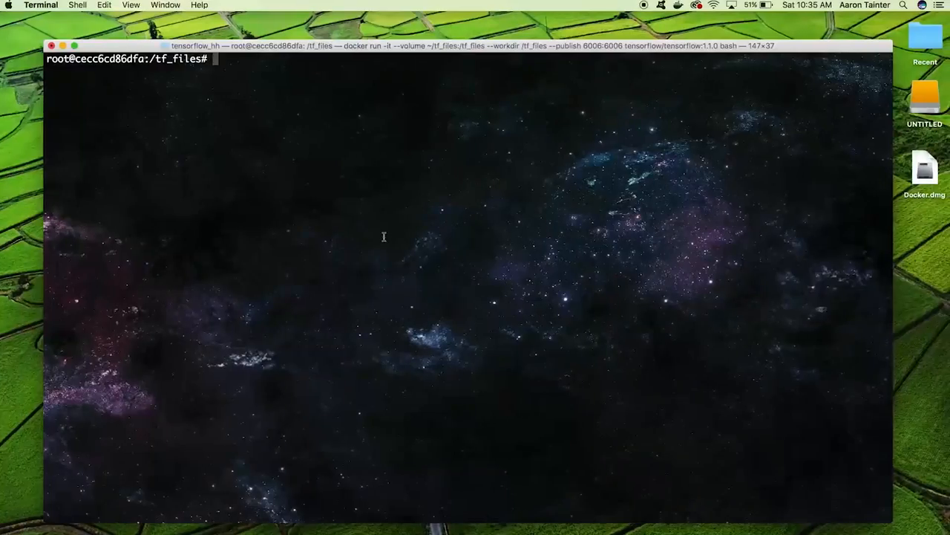
Launch TensorBoard logging to the training_summaries folder.
{"action": "type", "text": "tensorboard --"}
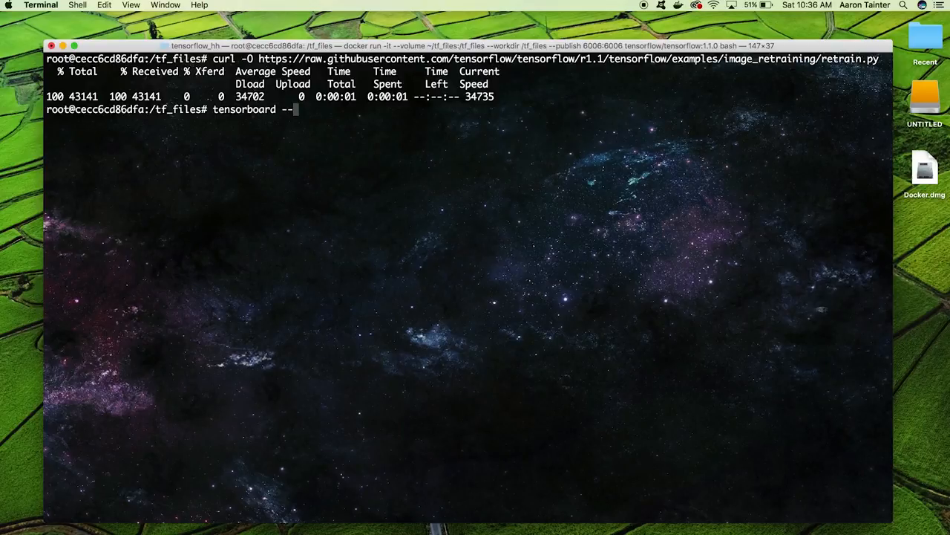
{"action": "type", "text": "logdir"}
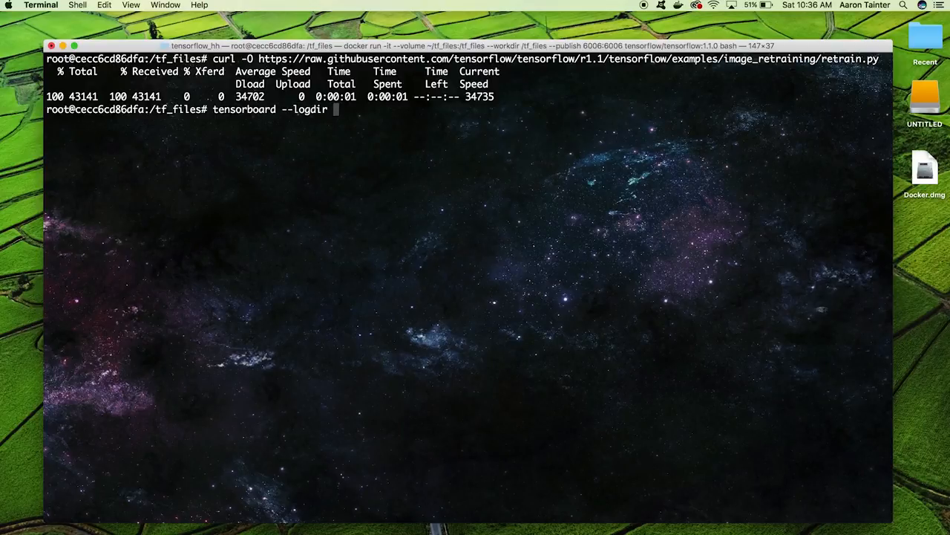
{"action": "type", "text": "training_summa"}
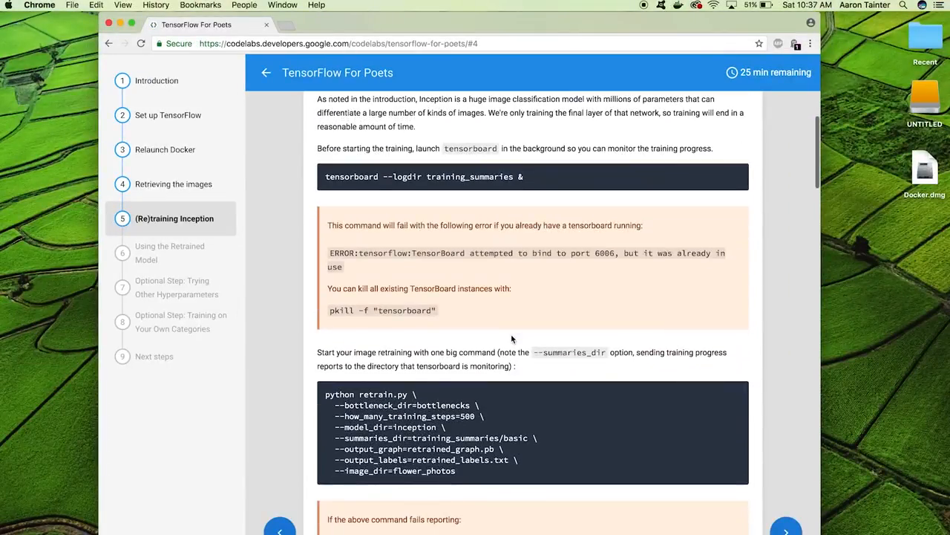
{"action": "scroll", "scroll_direction": "down", "scroll_amount": 3}
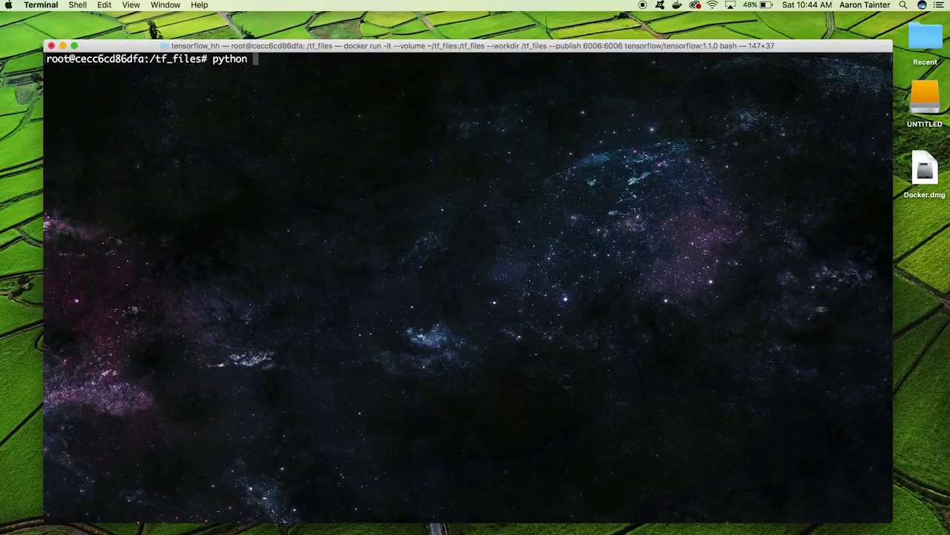
Run retrain.py with bottlenecks, inception, training_summaries/long and retrained_graph.pb output.
{"action": "type", "text": "retrain.py"}
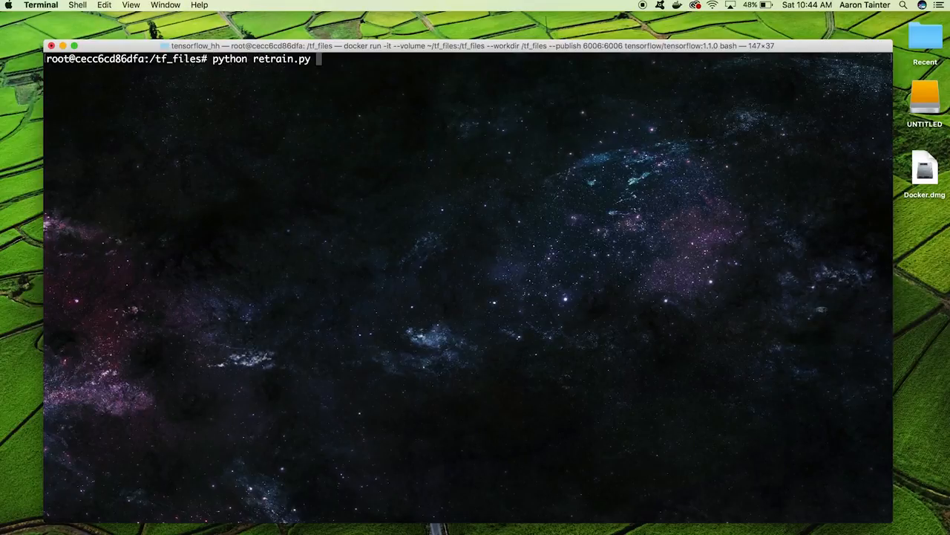
{"action": "type", "text": "--bottlenecks_dir"}
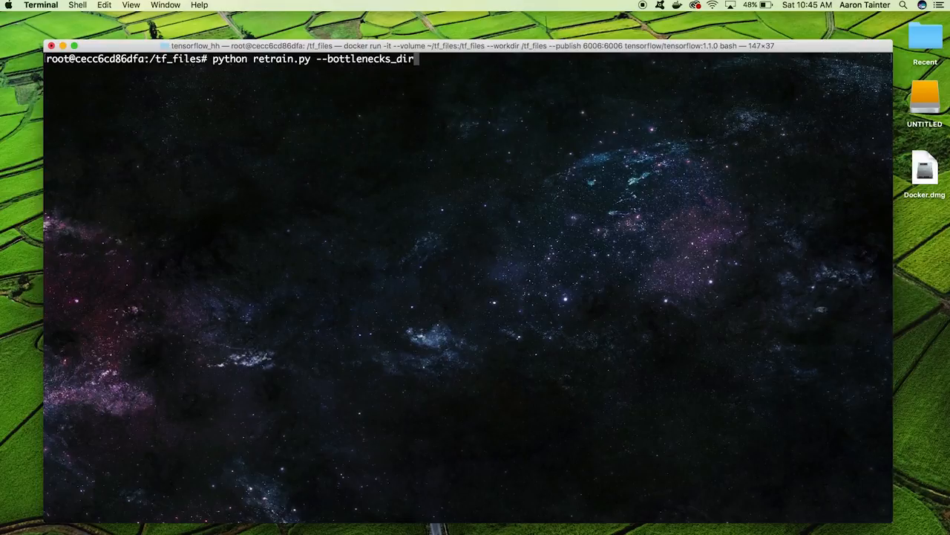
{"action": "type", "text": "=bottlenecks --model_dir"}
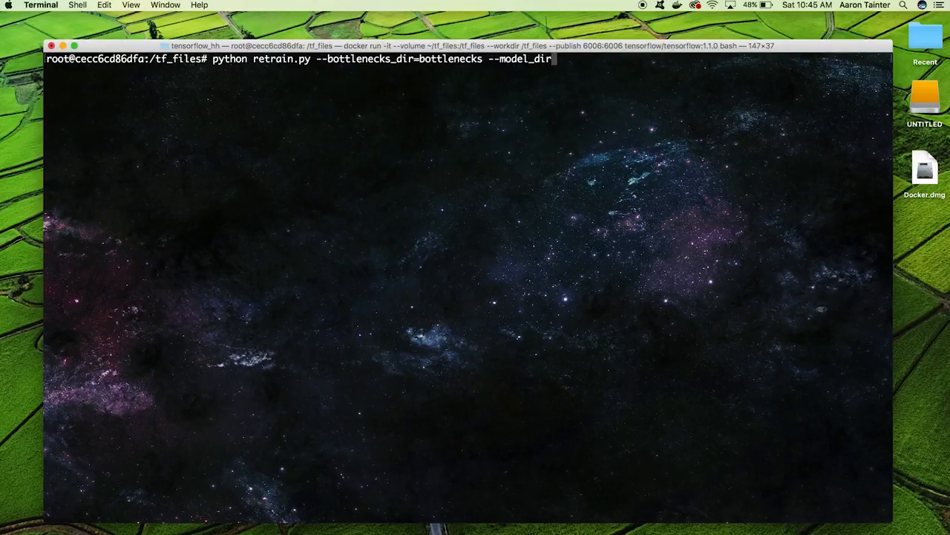
{"action": "type", "text": "inception"}
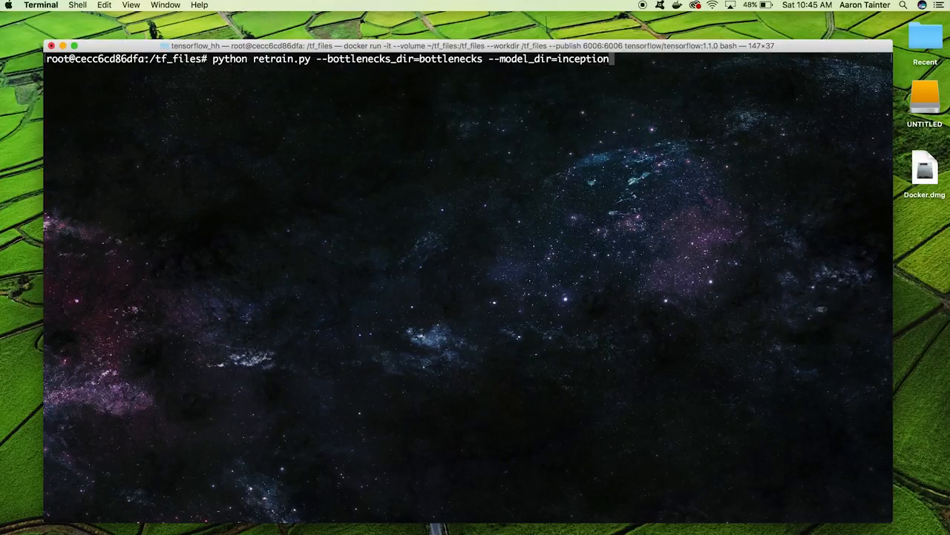
{"action": "type", "text": "--summar"}
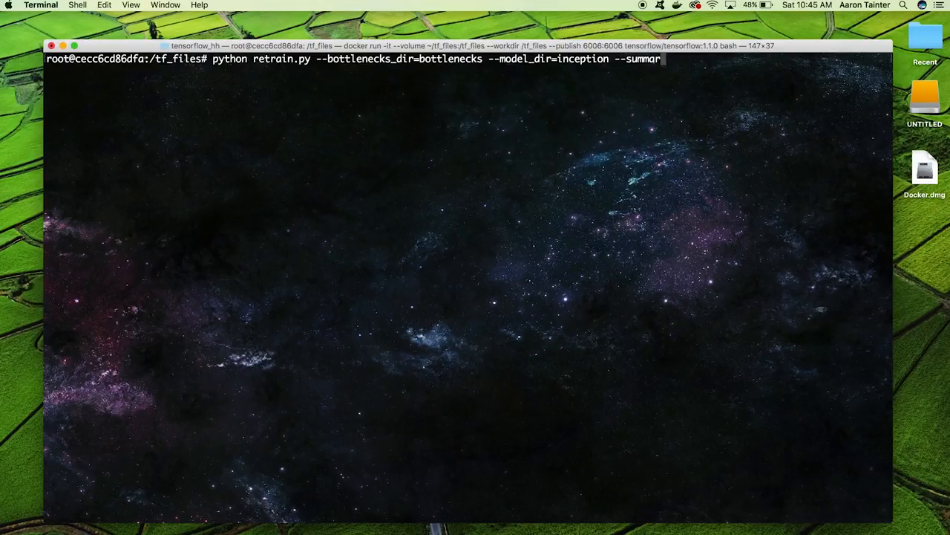
{"action": "type", "text": "ies_dir="}
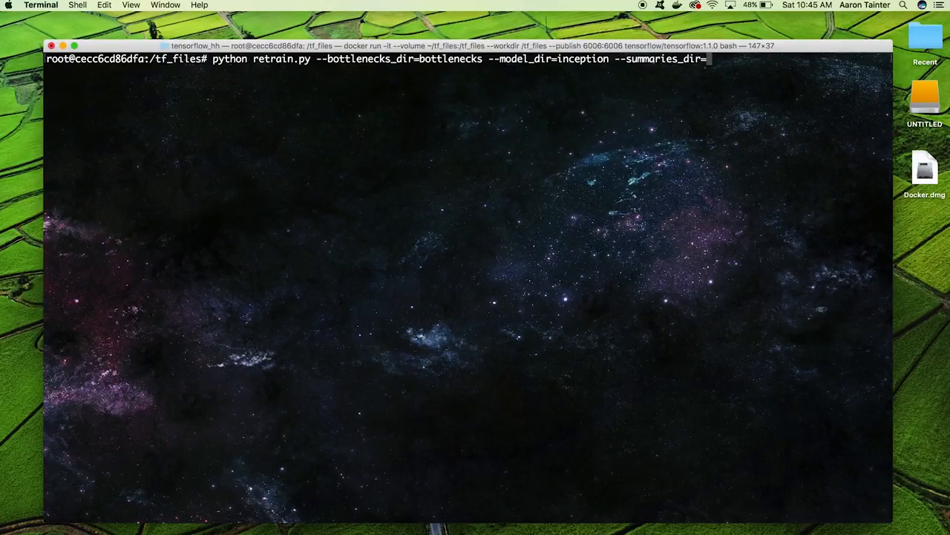
{"action": "type", "text": "training_summaries/long"}
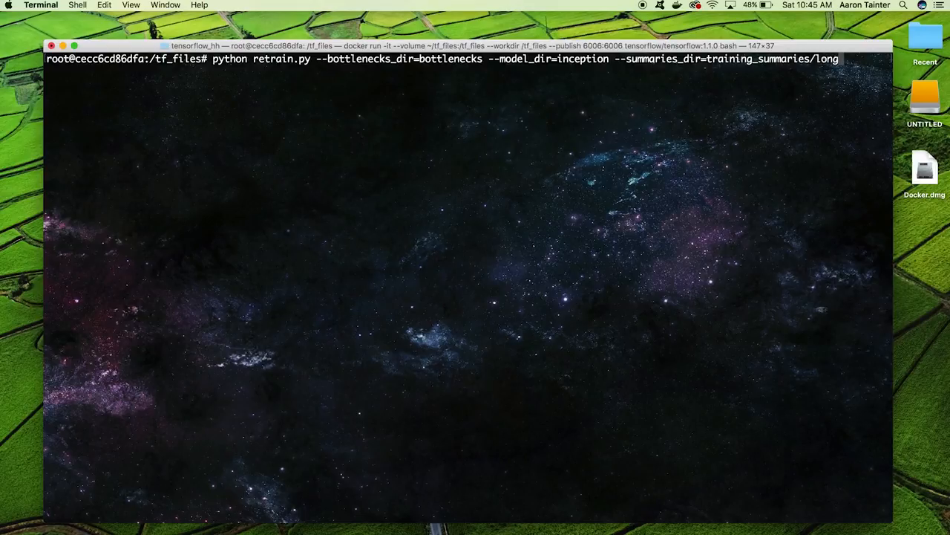
{"action": "type", "text": "--output"}
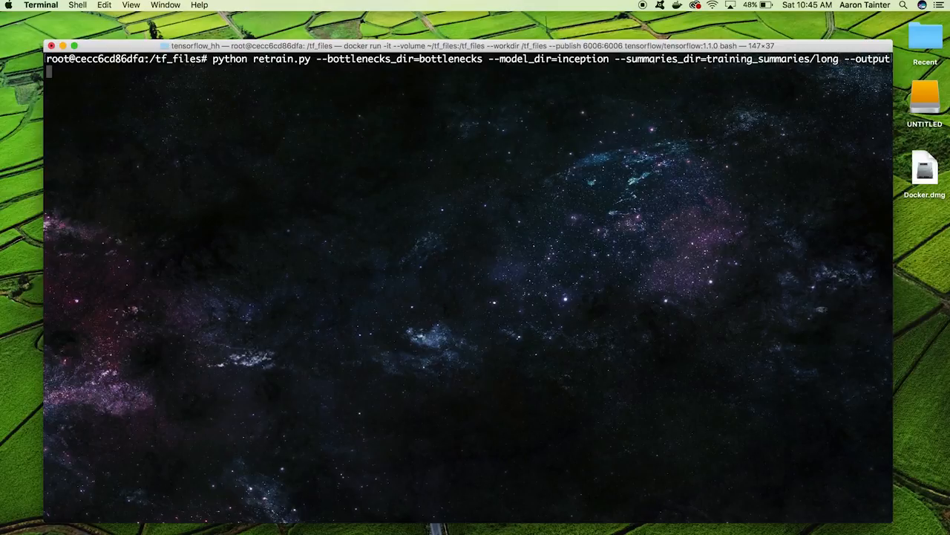
{"action": "type", "text": "_graph"}
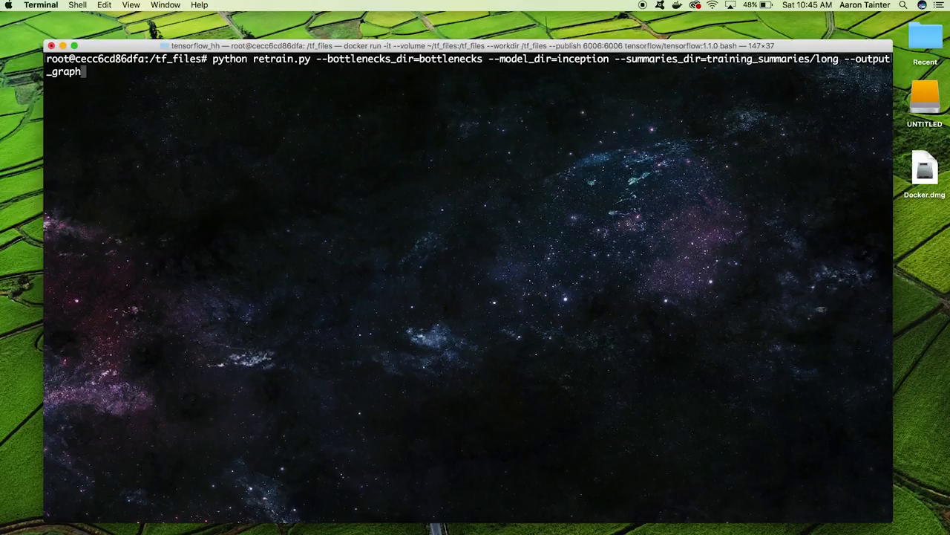
{"action": "type", "text": "=r"}
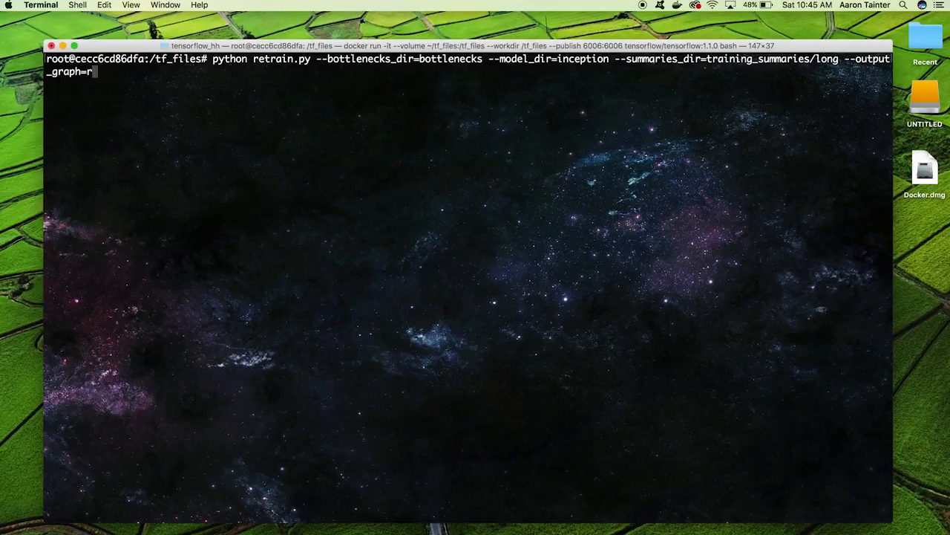
{"action": "type", "text": "etrained_graph."}
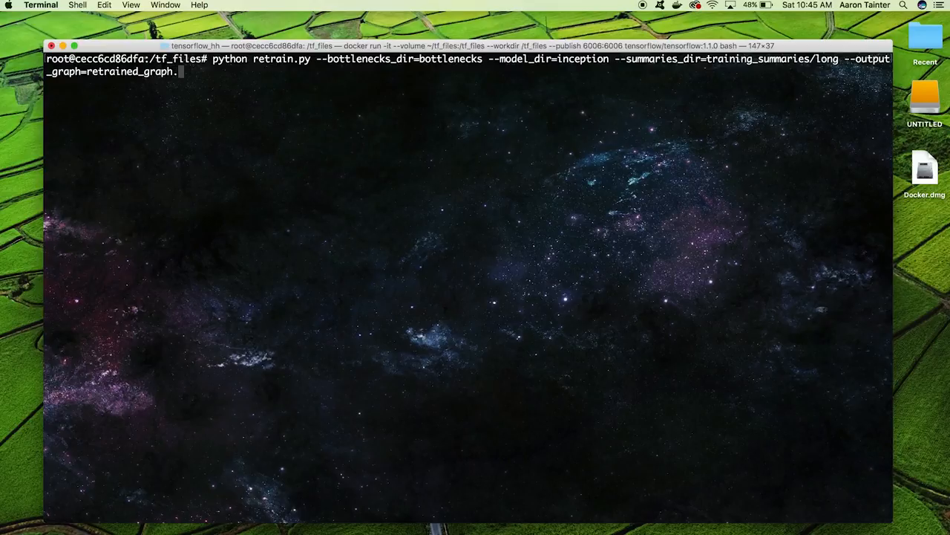
{"action": "type", "text": "pb"}
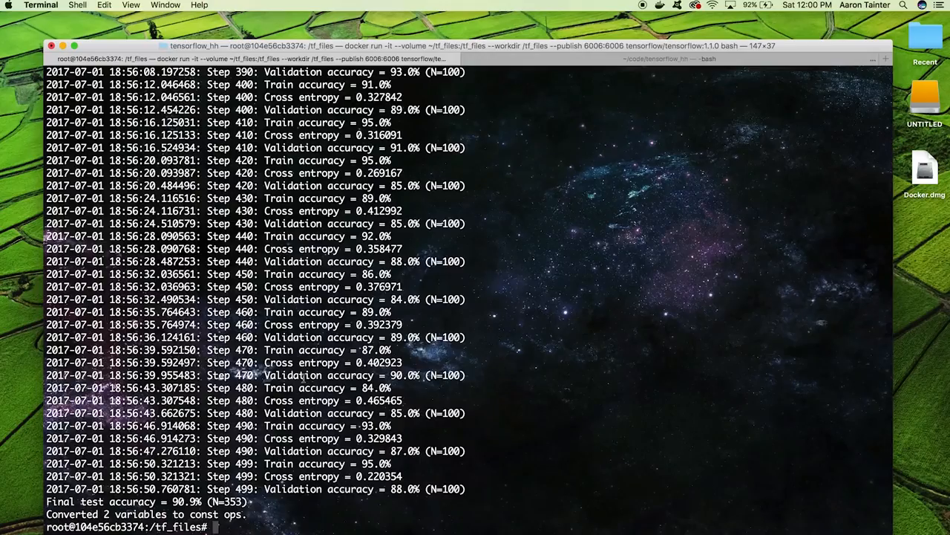
List the tf_files folder with ls once retraining ends at 90.9% test accuracy.
{"action": "type", "text": "ls"}
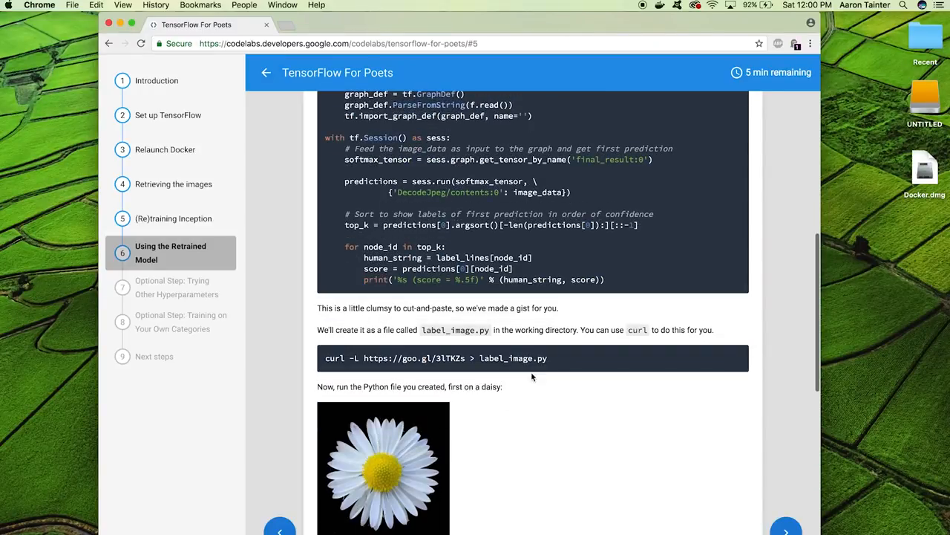
Select the codelab's curl -L command that downloads label_image.py.
{"action": "triple_click", "coordinate": [437, 358]}
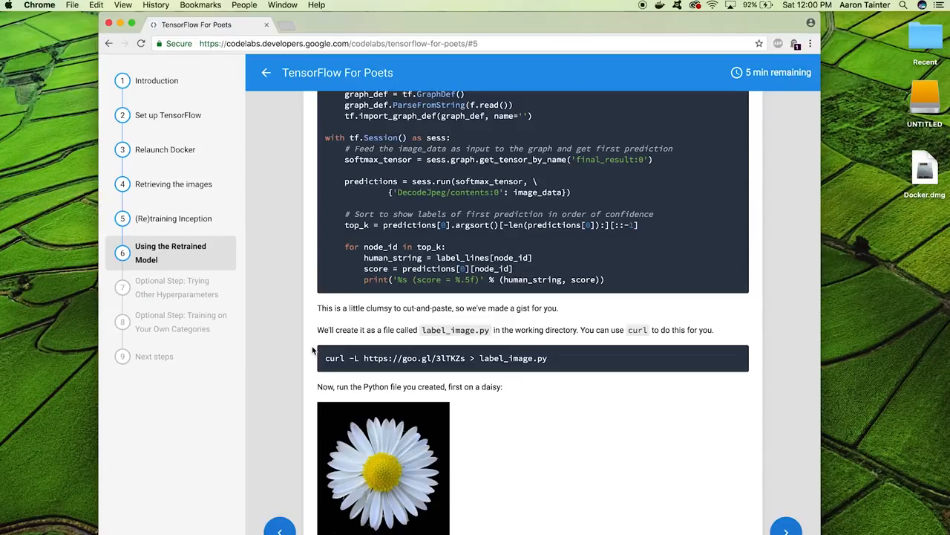
{"action": "scroll", "scroll_direction": "down", "scroll_amount": 3}
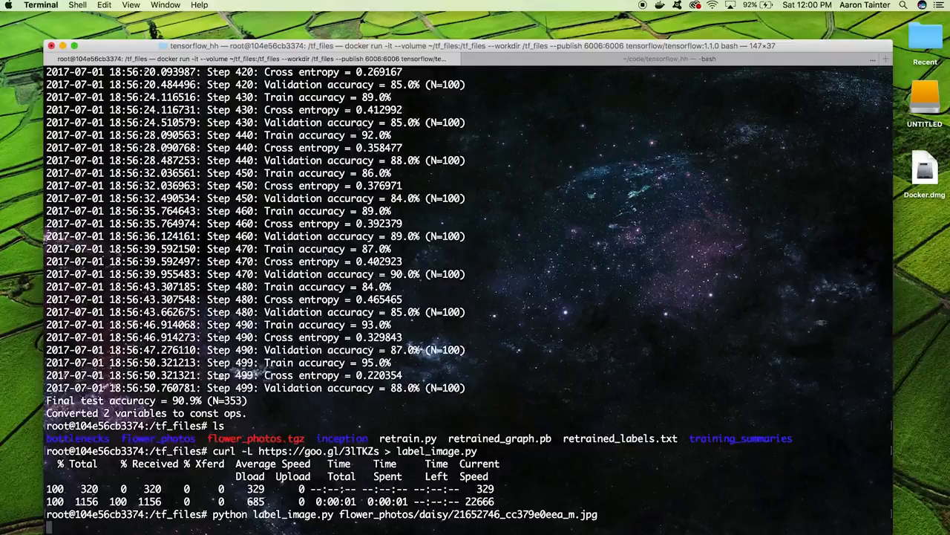
Run label_image.py on the daisy photo, which returns daisy at 0.984.
{"action": "key", "text": "Return"}
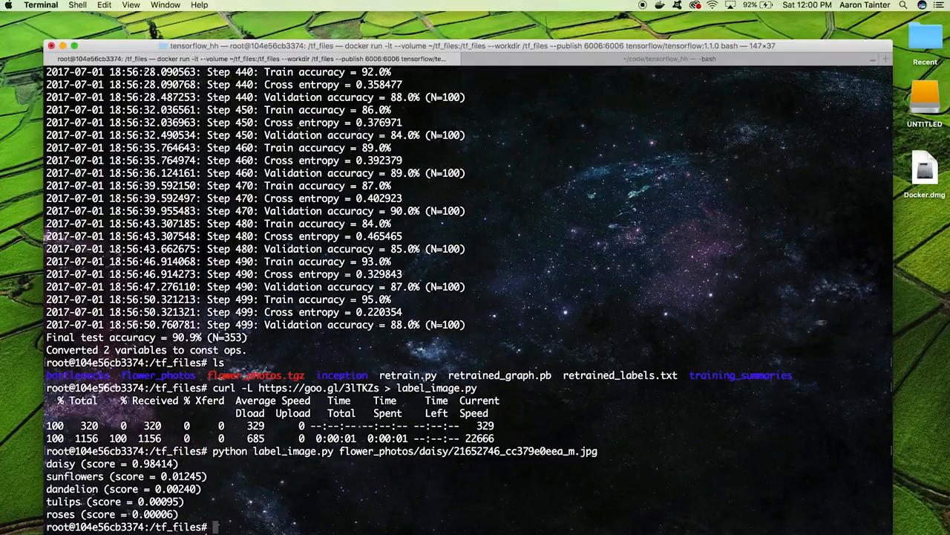
{"action": "mouse_move", "coordinate": [367, 473]}
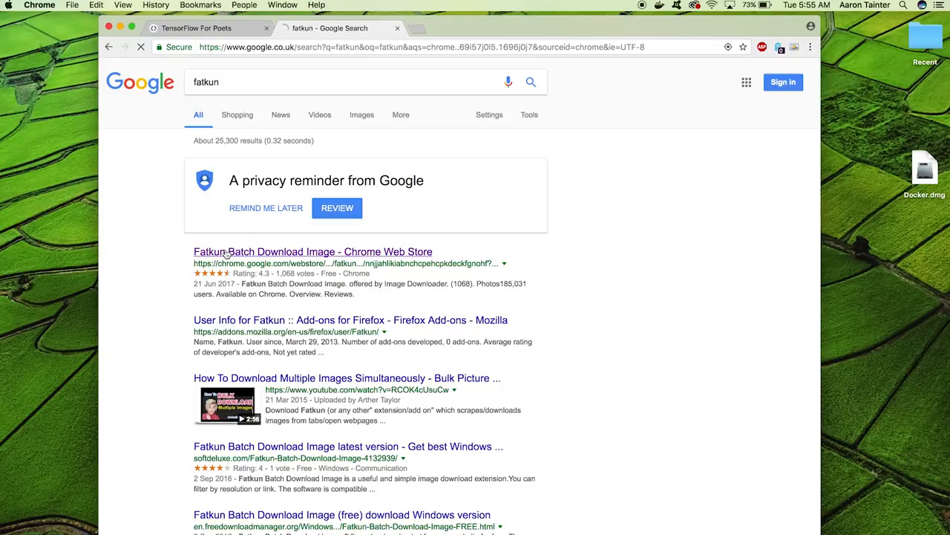
Visit the Fatkun Batch Download store page, then search Pixabay for golden retriever.
{"action": "left_click", "coordinate": [312, 252]}
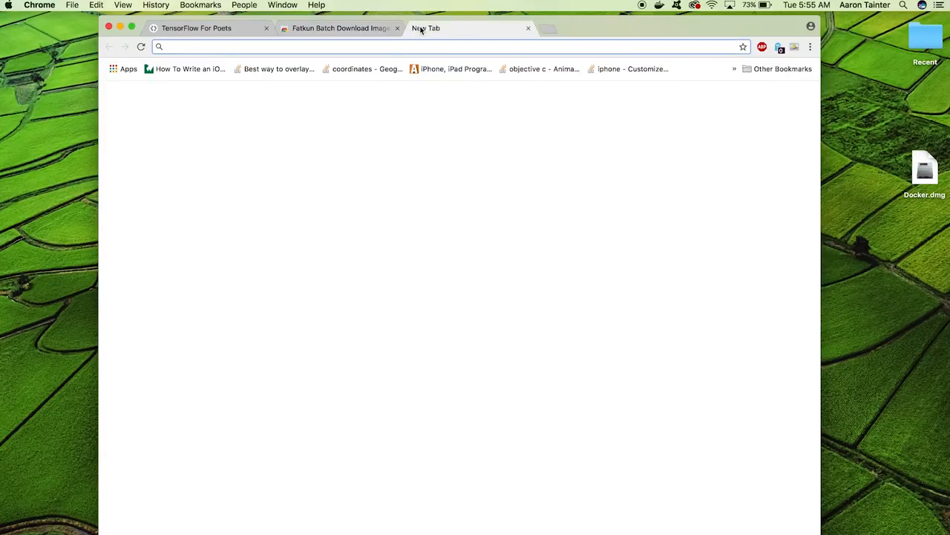
{"action": "type", "text": "pixabay&oq=pixab&aqs=chrome.0.69i59j69i60l2j69i57j0l2.1810j0j7&sourceid=chrome&ie=UTF-8"}
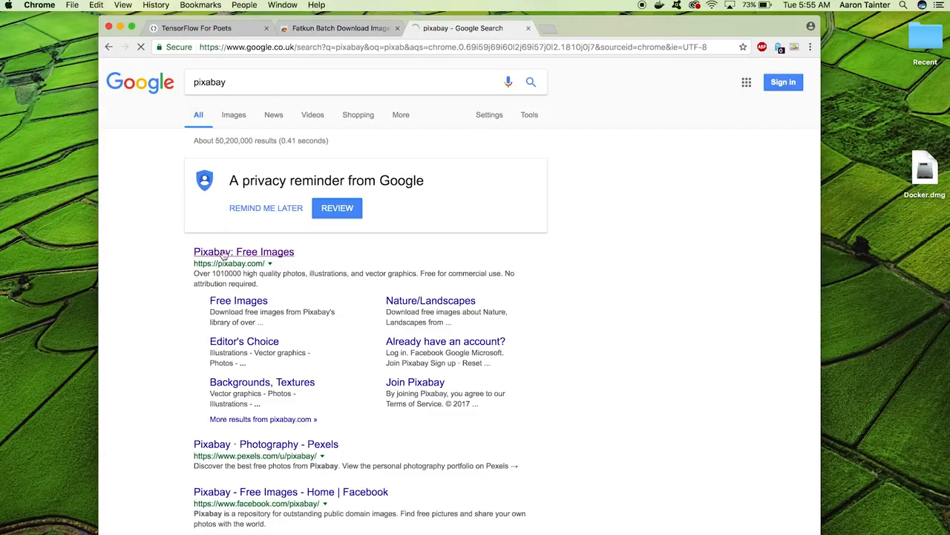
{"action": "left_click", "coordinate": [244, 251]}
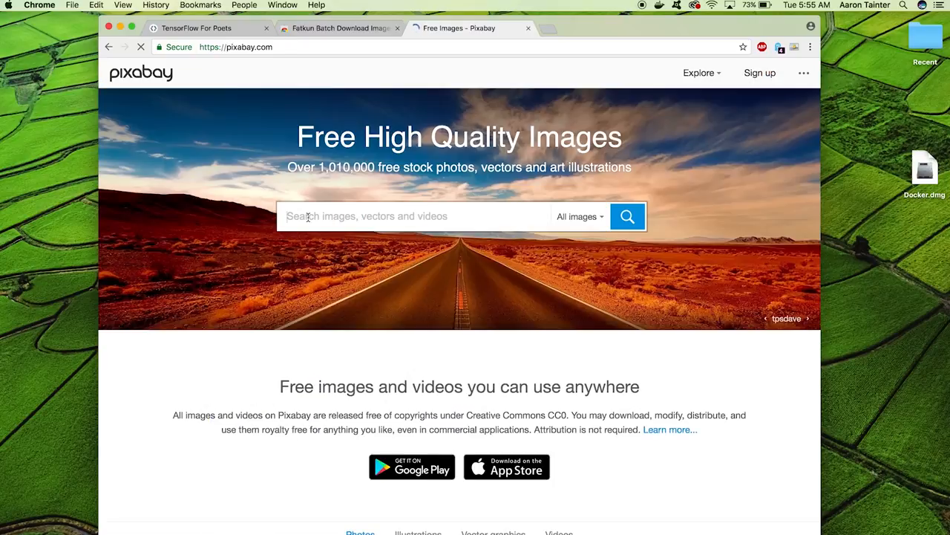
{"action": "type", "text": "golden retriever"}
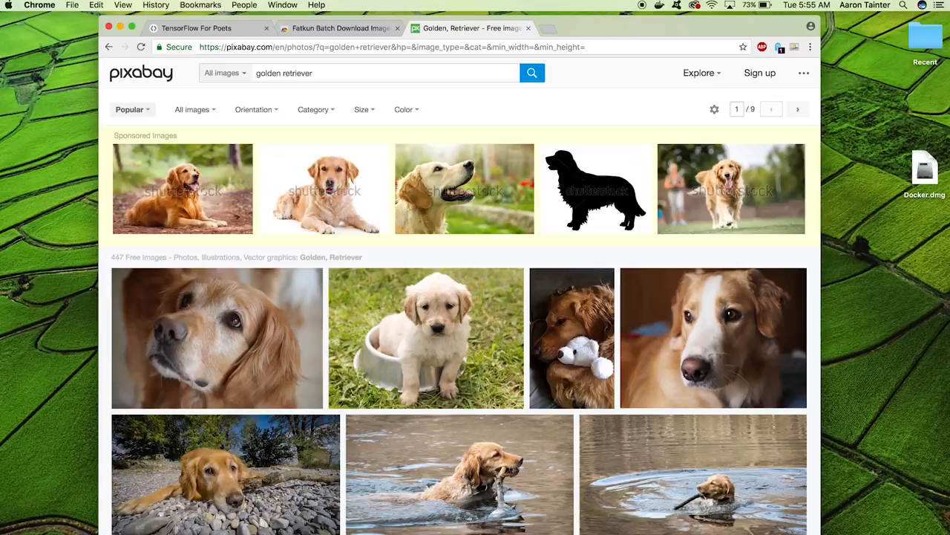
Show the 447 golden retriever results 150 per page and launch the Fatkun extension.
{"action": "scroll", "scroll_direction": "down", "scroll_amount": 3}
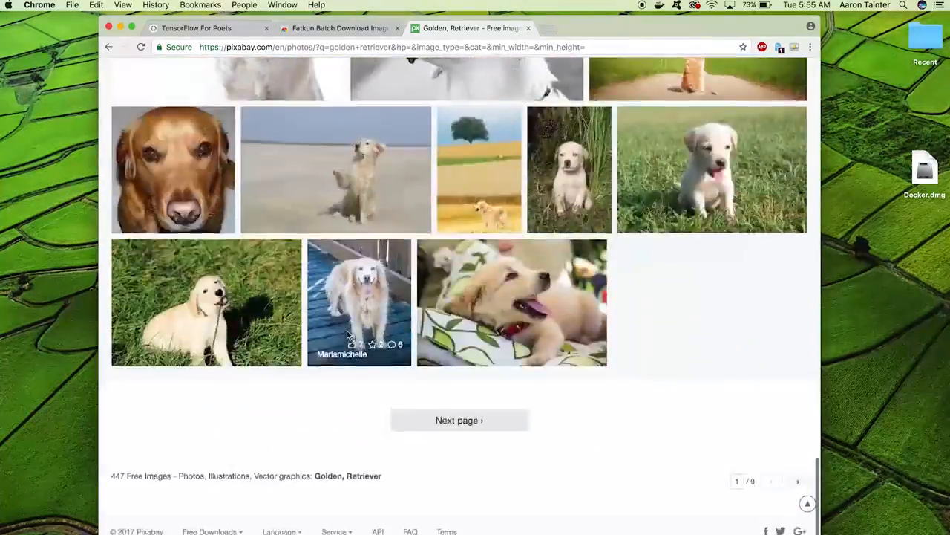
{"action": "left_click", "coordinate": [458, 420]}
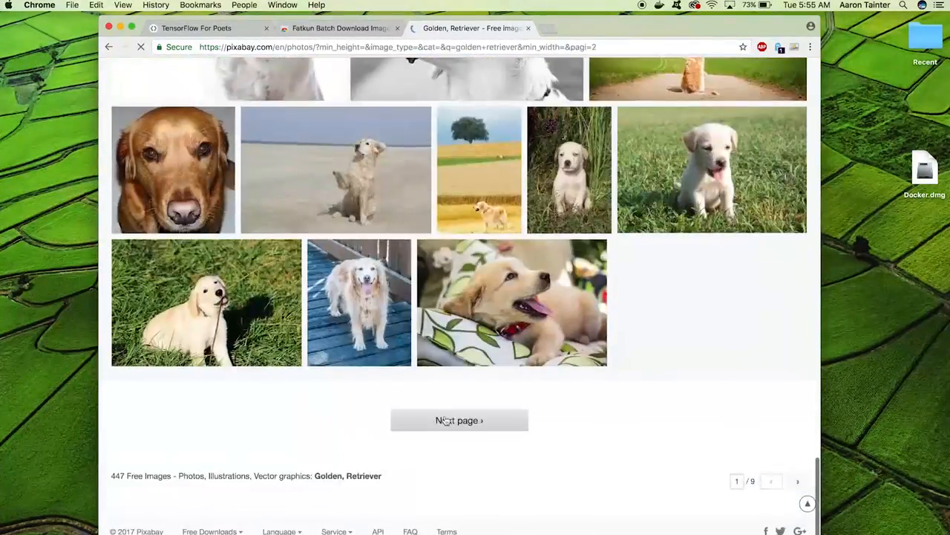
{"action": "left_click", "coordinate": [459, 419]}
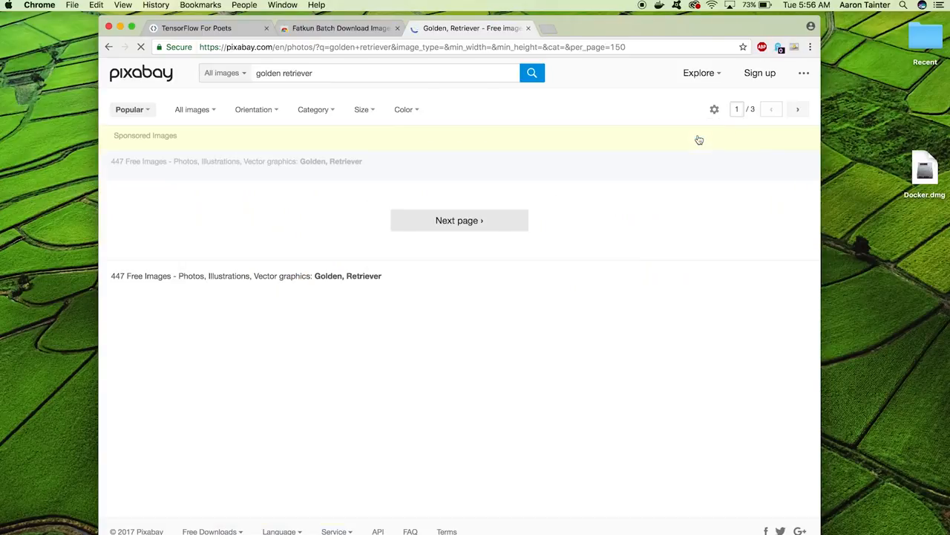
{"action": "left_click", "coordinate": [795, 47]}
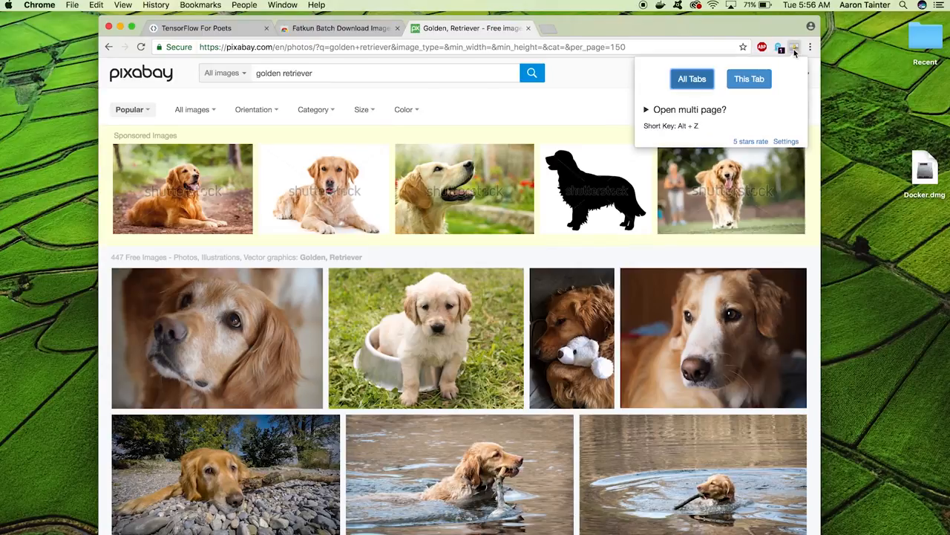
Gather this tab's 133 golden retriever images, keep 128, and reveal More Options.
{"action": "left_click", "coordinate": [748, 79]}
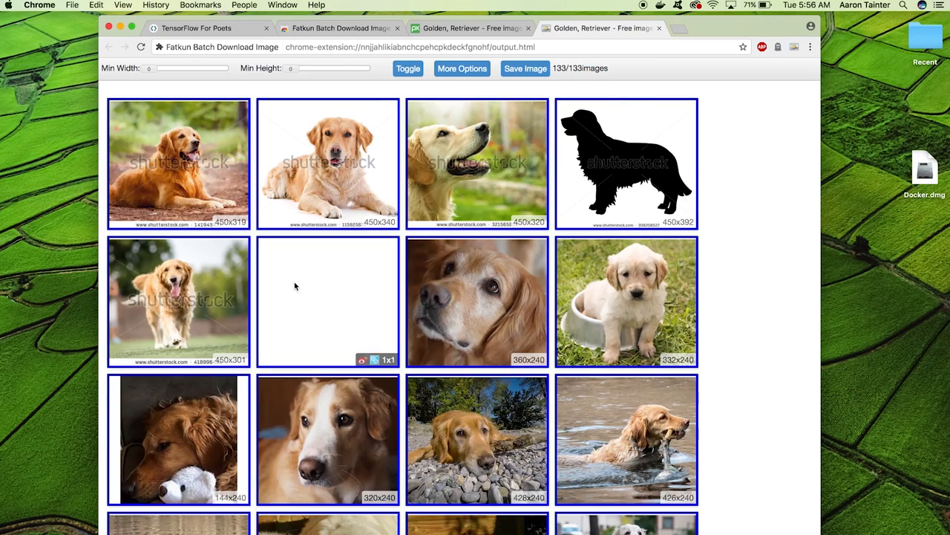
{"action": "scroll", "scroll_direction": "down", "scroll_amount": 3}
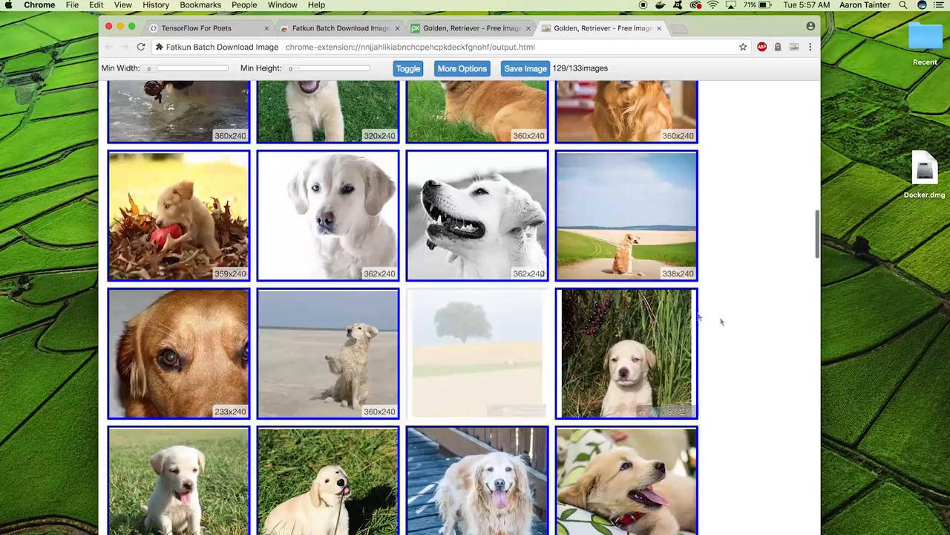
{"action": "scroll", "scroll_direction": "down", "scroll_amount": 3}
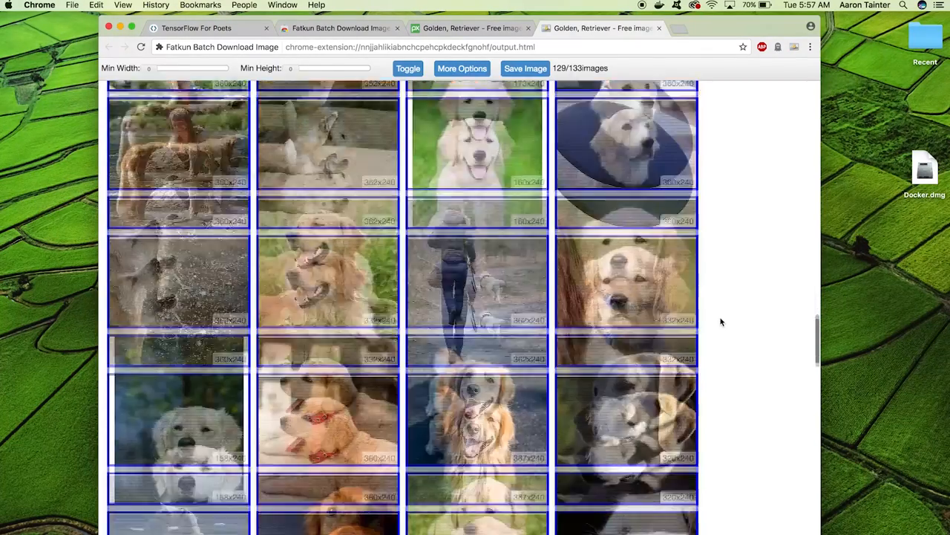
{"action": "left_click", "coordinate": [461, 68]}
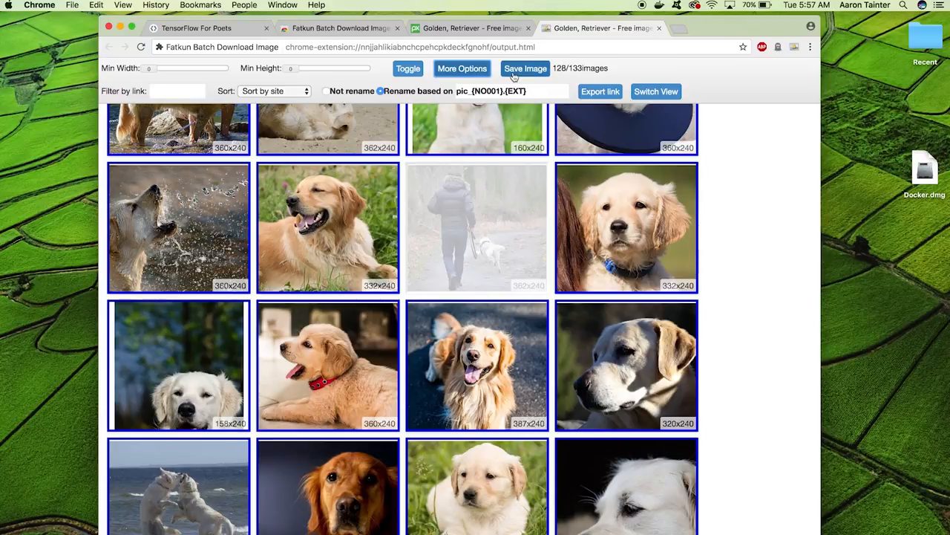
{"action": "mouse_move", "coordinate": [526, 68]}
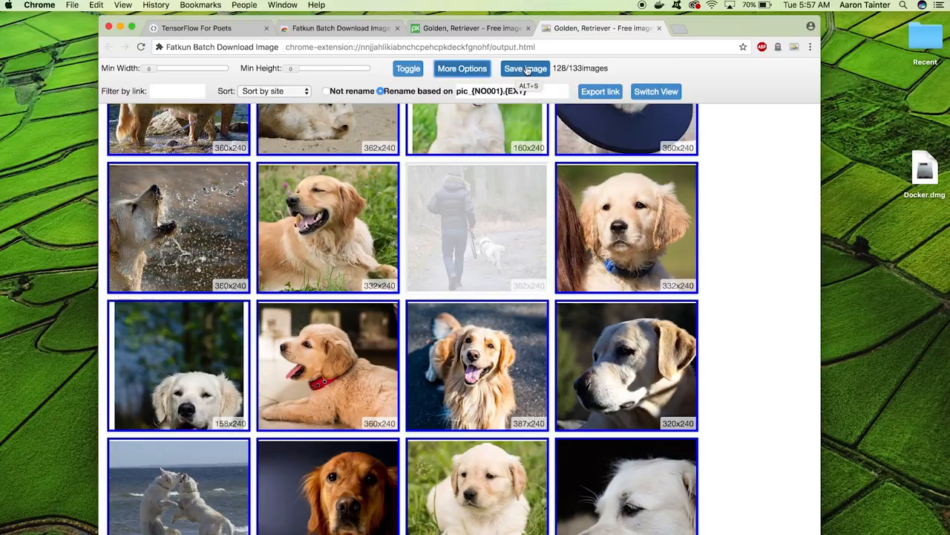
{"action": "mouse_move", "coordinate": [271, 475]}
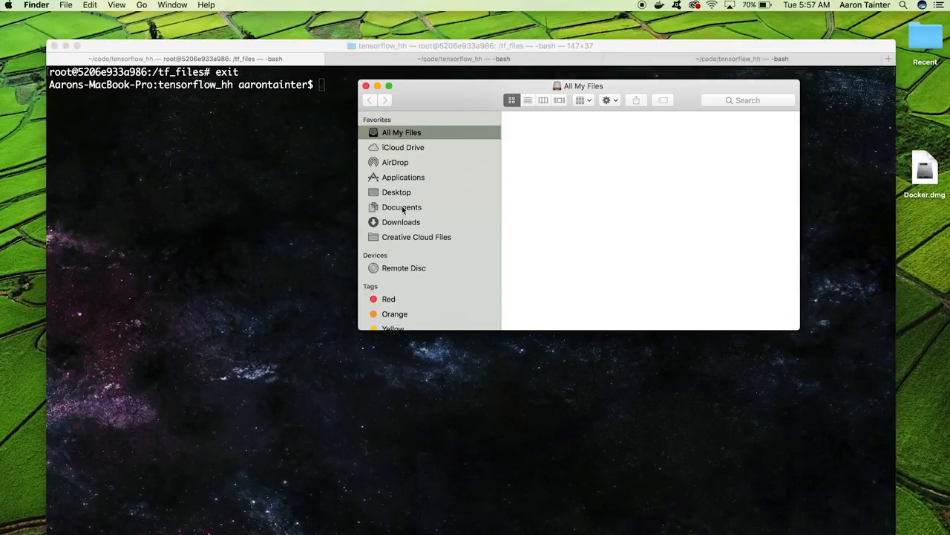
Browse to Downloads in Finder to see pug.zip, golden.zip and the man/woman folders.
{"action": "left_click", "coordinate": [401, 221]}
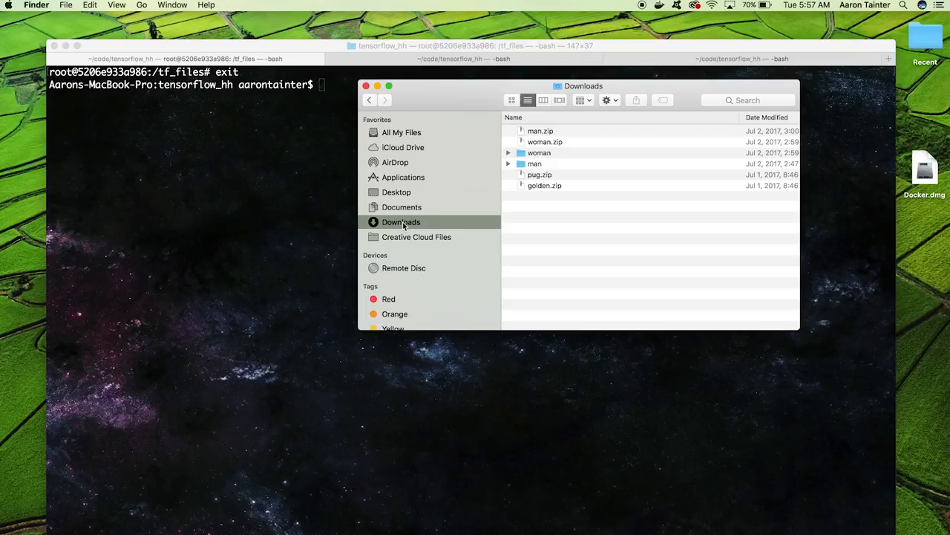
{"action": "left_click", "coordinate": [540, 174]}
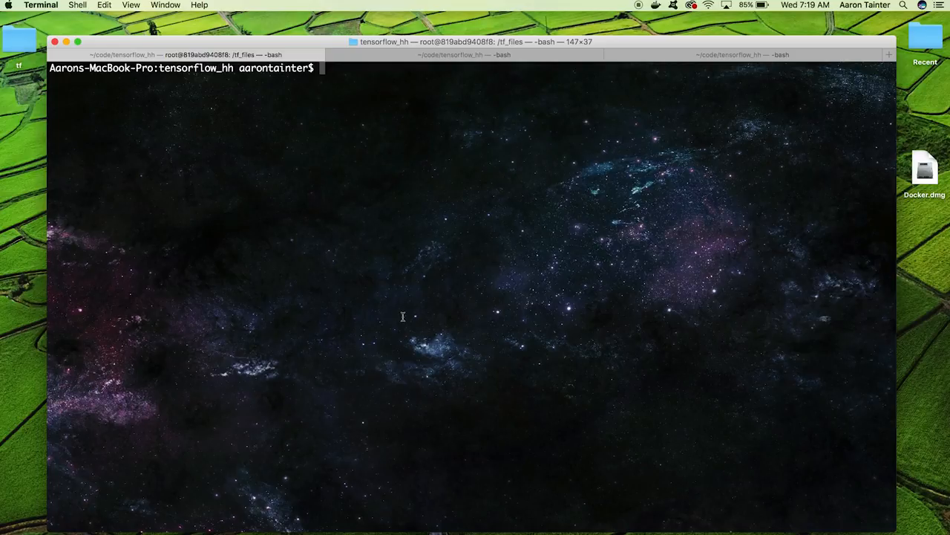
List the host folders, then launch a tensorflow:1.1.0 container mounting tf_files_2 with port 6006.
{"action": "type", "text": "ls"}
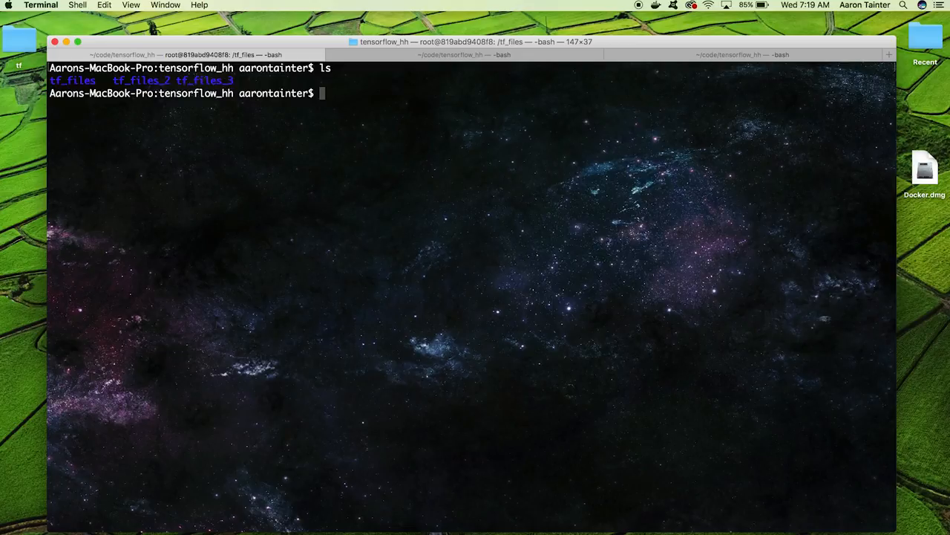
{"action": "type", "text": "docker run -it --volume ${HOME}/tf_files:/tf_files --workdir /tf_files --publish 6006:6006 tensorflow/tensorflow:1.1.0"}
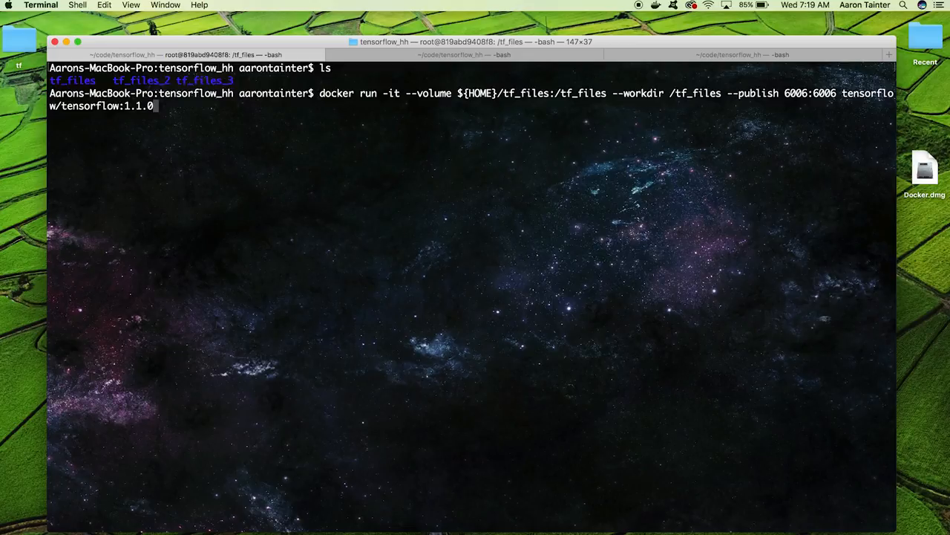
{"action": "type", "text": "bash"}
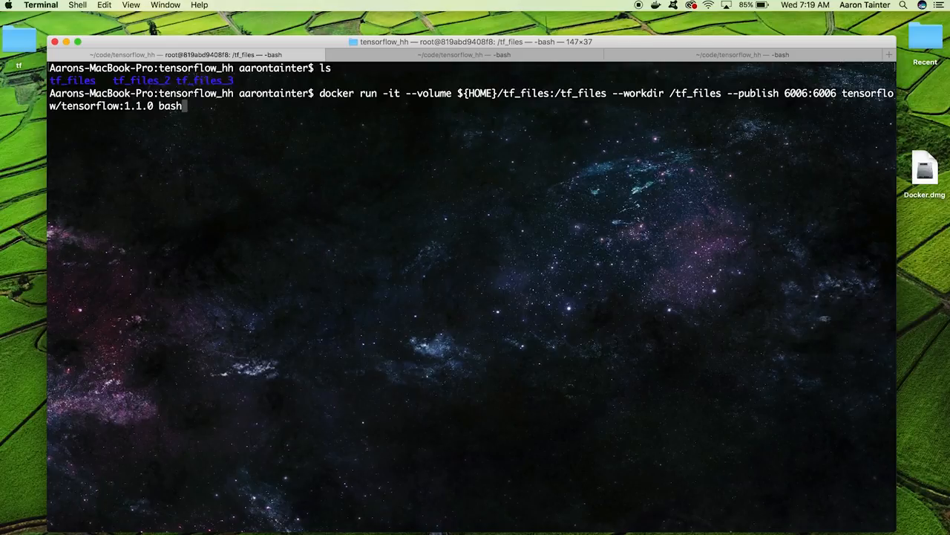
{"action": "key", "text": "BackSpace"}
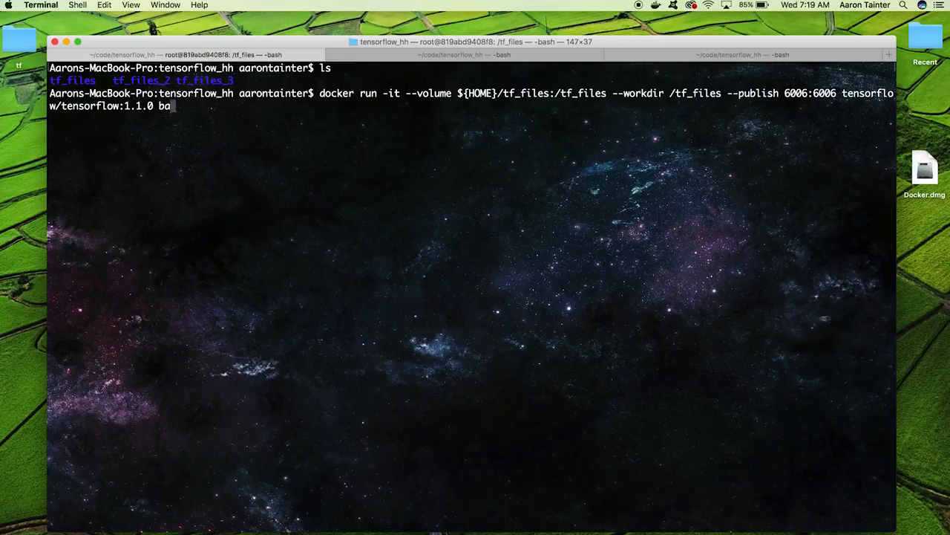
{"action": "key", "text": "Backspace"}
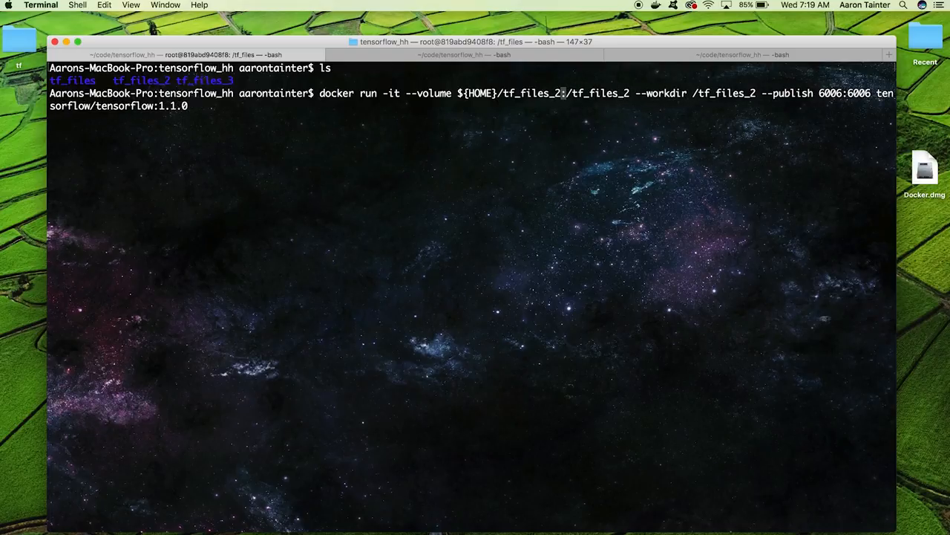
{"action": "key", "text": "Return"}
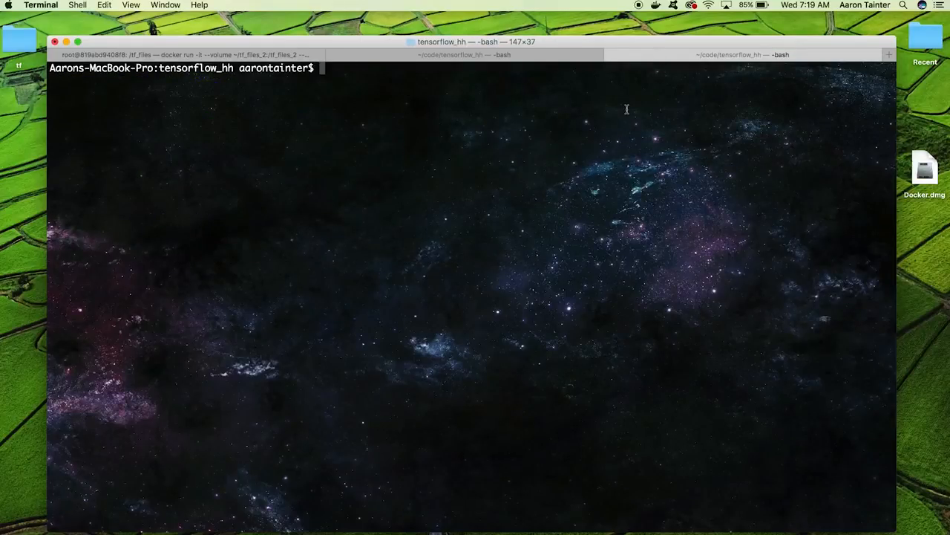
Get container ID fa5a8d601655 via docker ps and copy ~/Desktop/pug into /tf_files_2/pug.
{"action": "type", "text": "docker ps"}
{"action": "type", "text": "docker cp"}
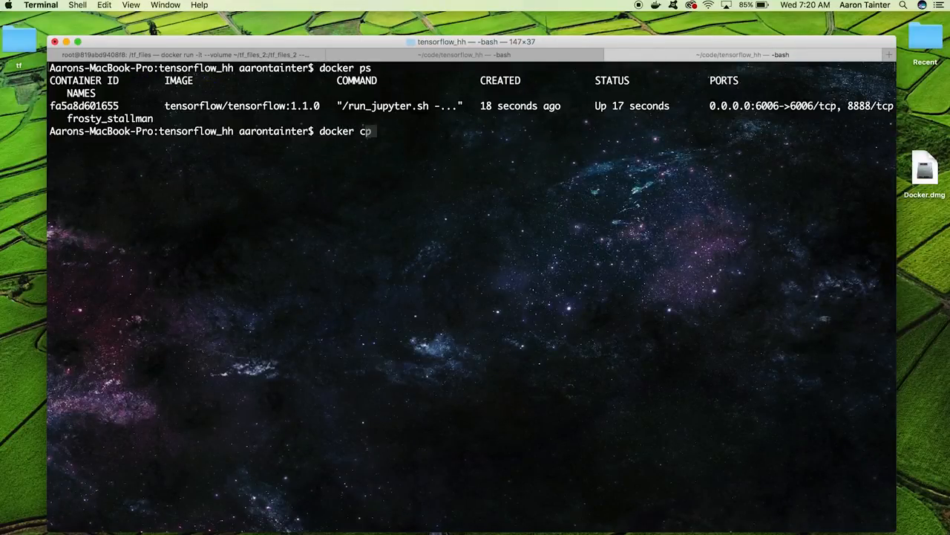
{"action": "type", "text": "~/Desktop/pu"}
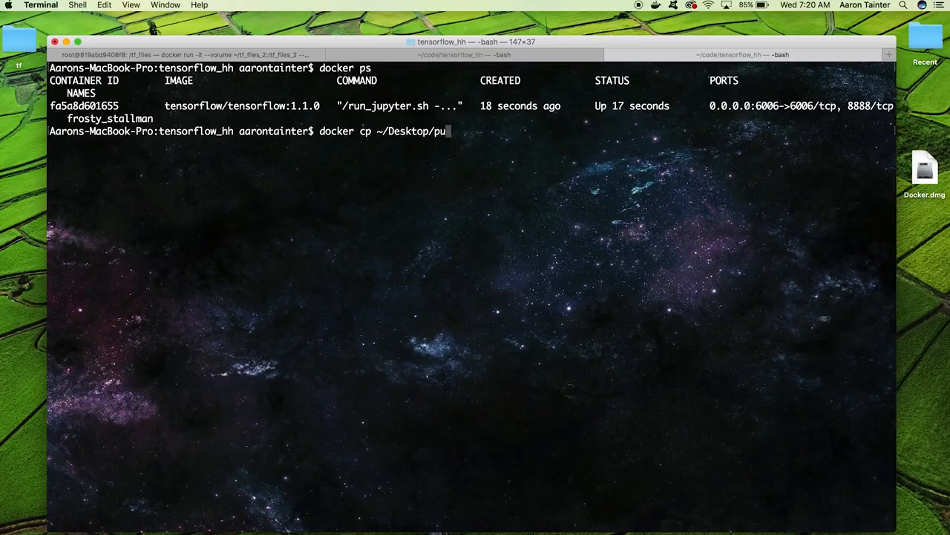
{"action": "type", "text": "g"}
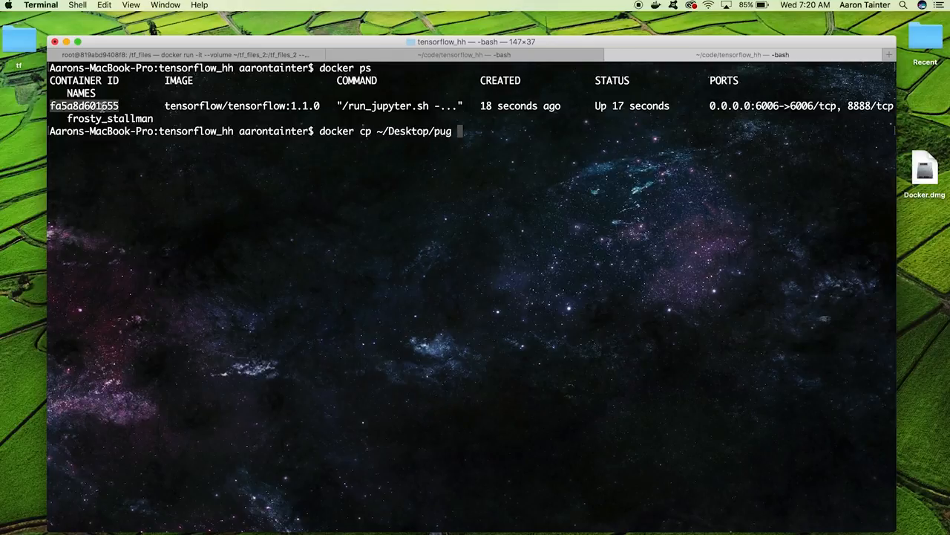
{"action": "type", "text": "fa5a8d601655:/"}
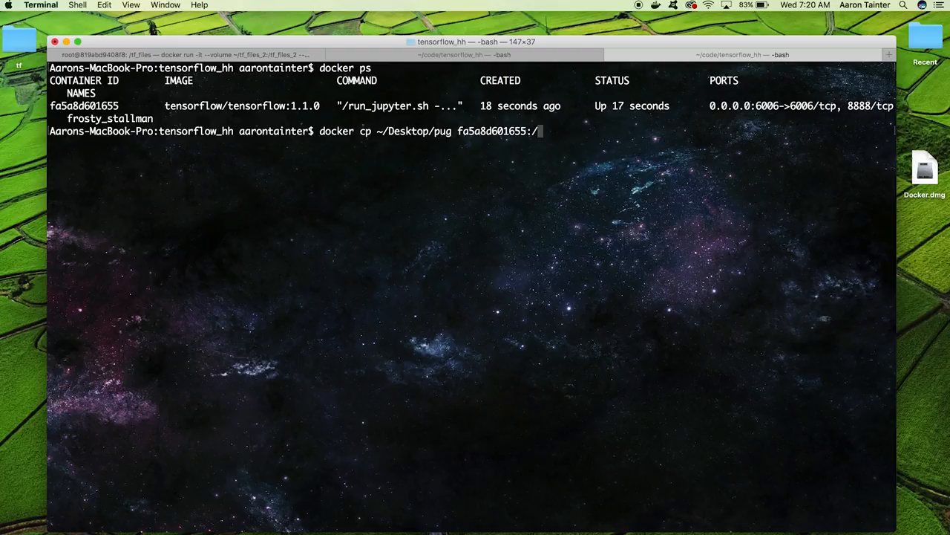
{"action": "type", "text": "tf_files_2/pug"}
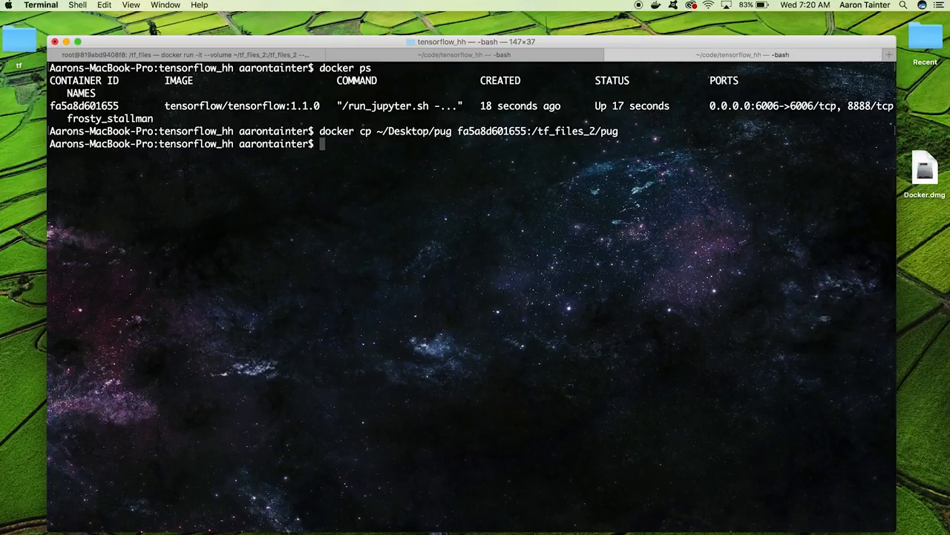
{"action": "type", "text": "docker cp ~/Desktop/pug fa5a8d601655:/tf_files_2/pug"}
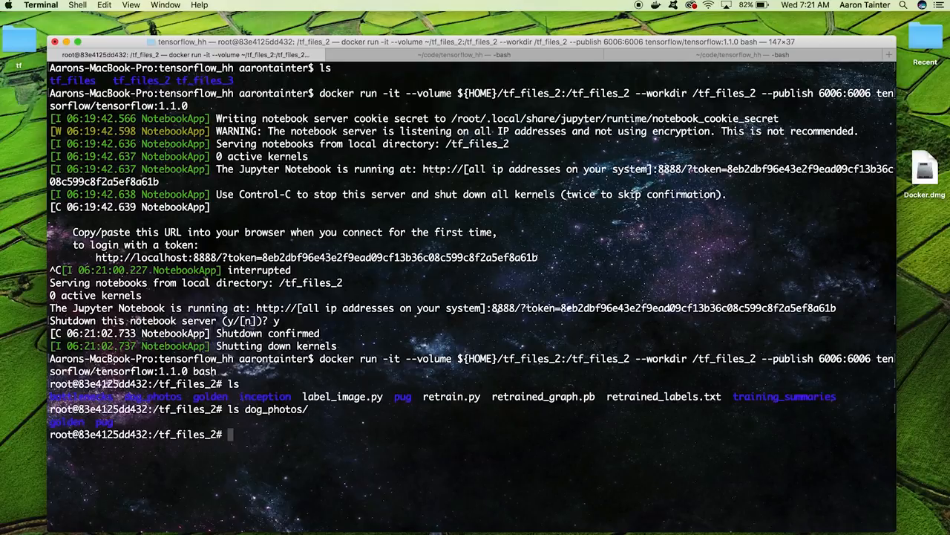
Delete golden and pug, retrain on dog_photos to 96.4%, and start a label_image.py command.
{"action": "type", "text": "rm -rf golden pug"}
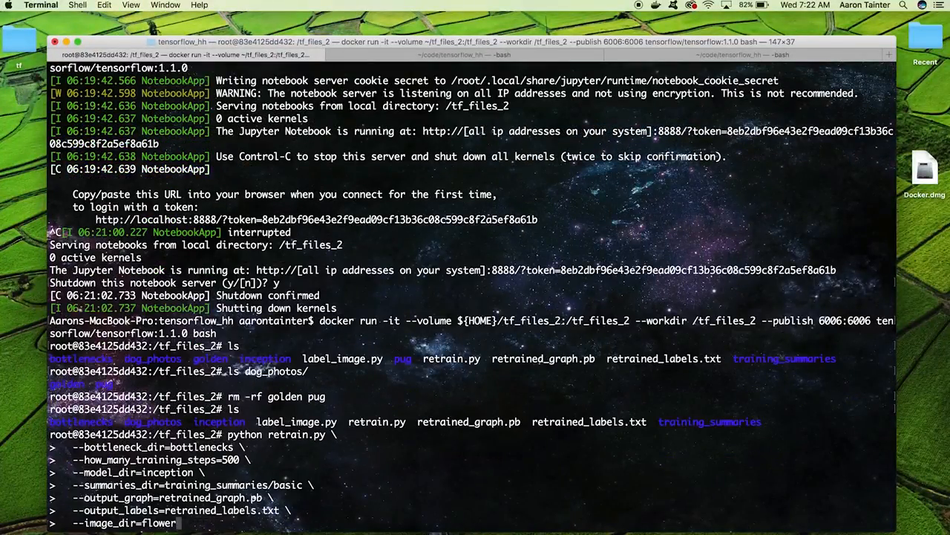
{"action": "type", "text": "dog_"}
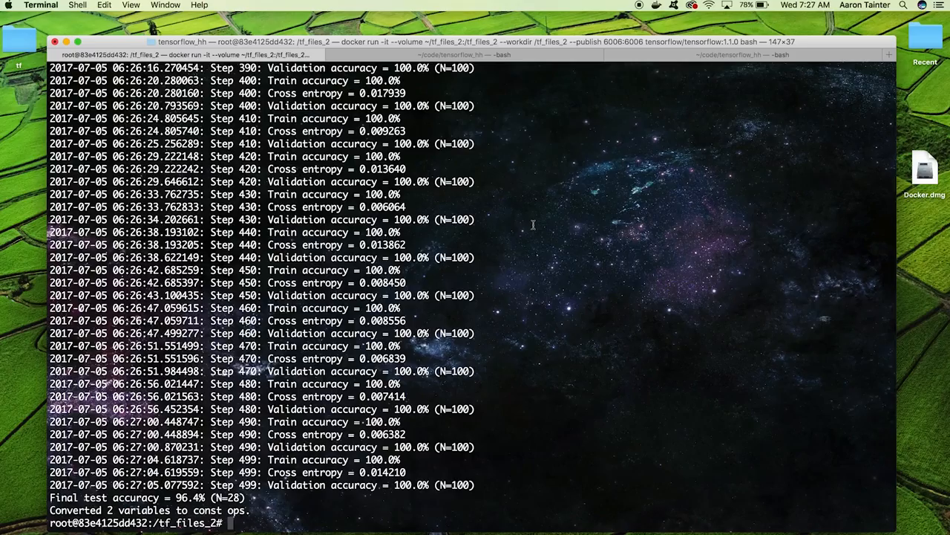
{"action": "type", "text": "python label_image.py"}
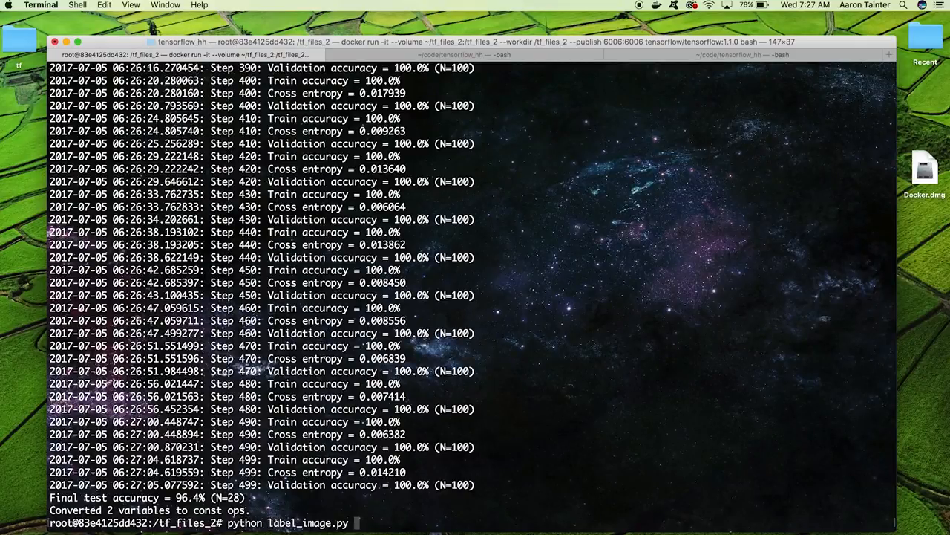
{"action": "type", "text": "/do"}
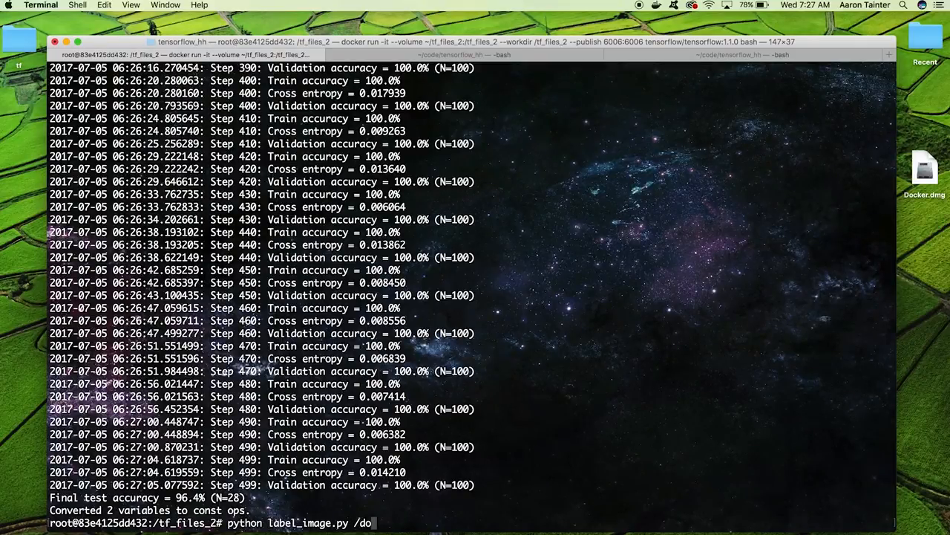